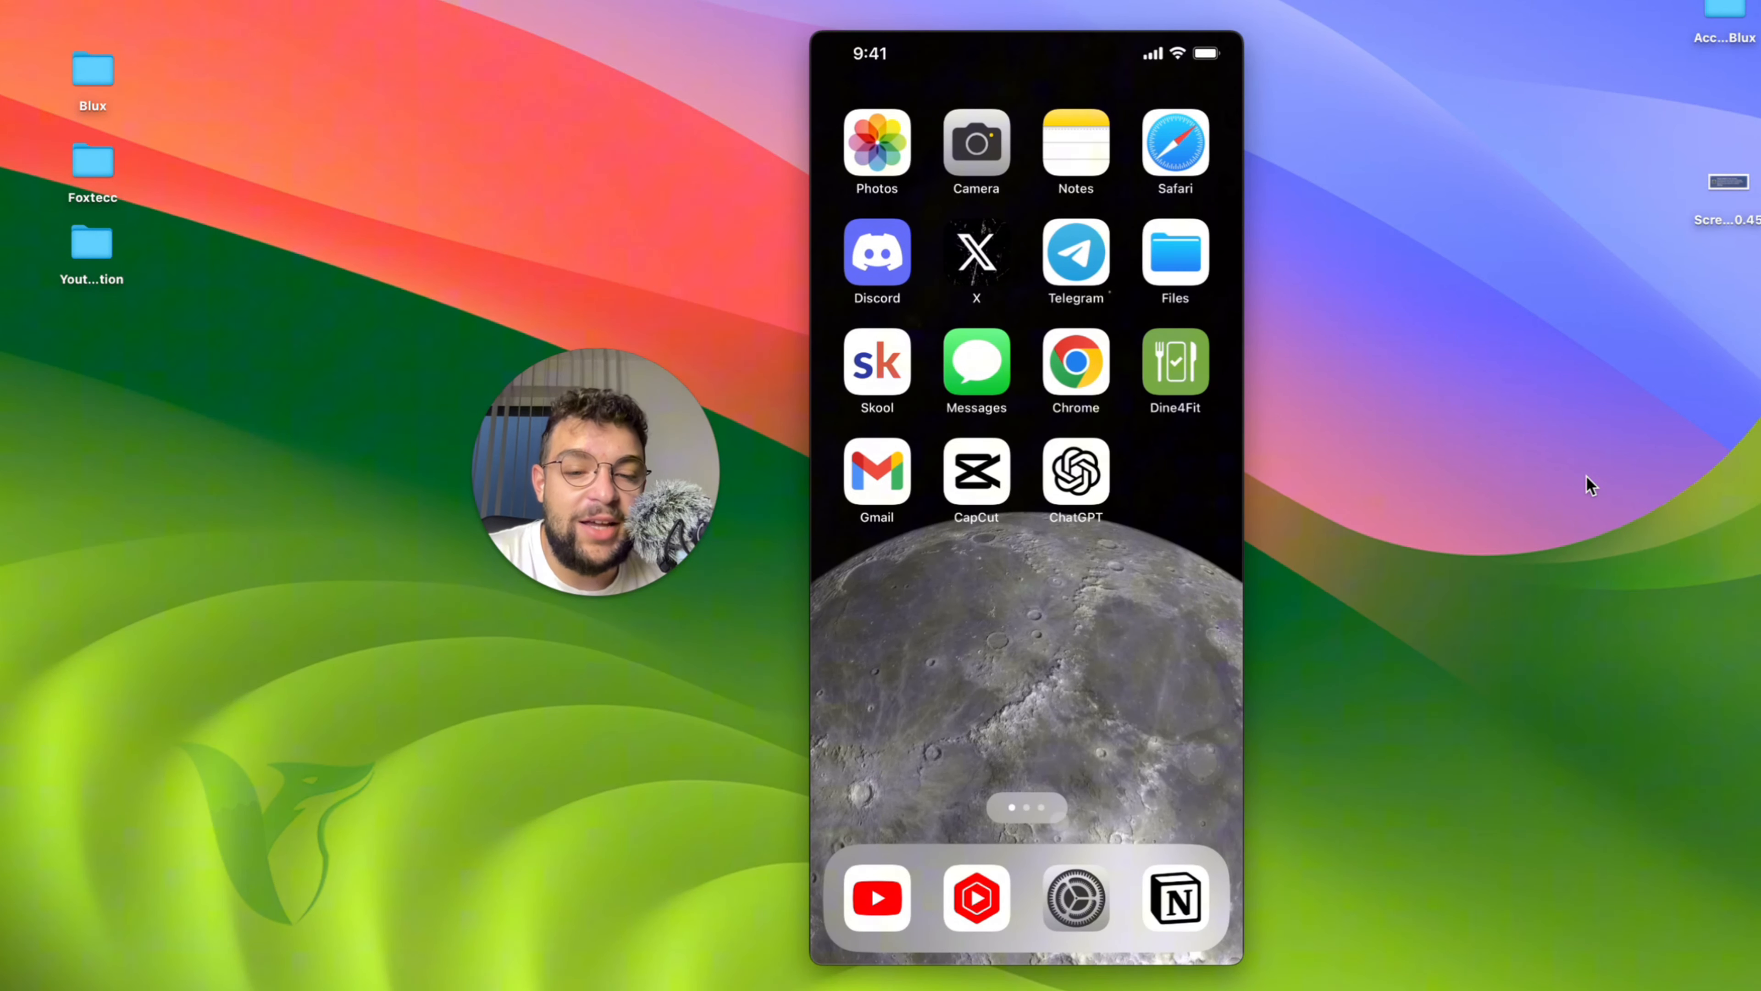
Open Settings and go to the Apple ID account page with subscriptions and devices
left_click(1075, 897)
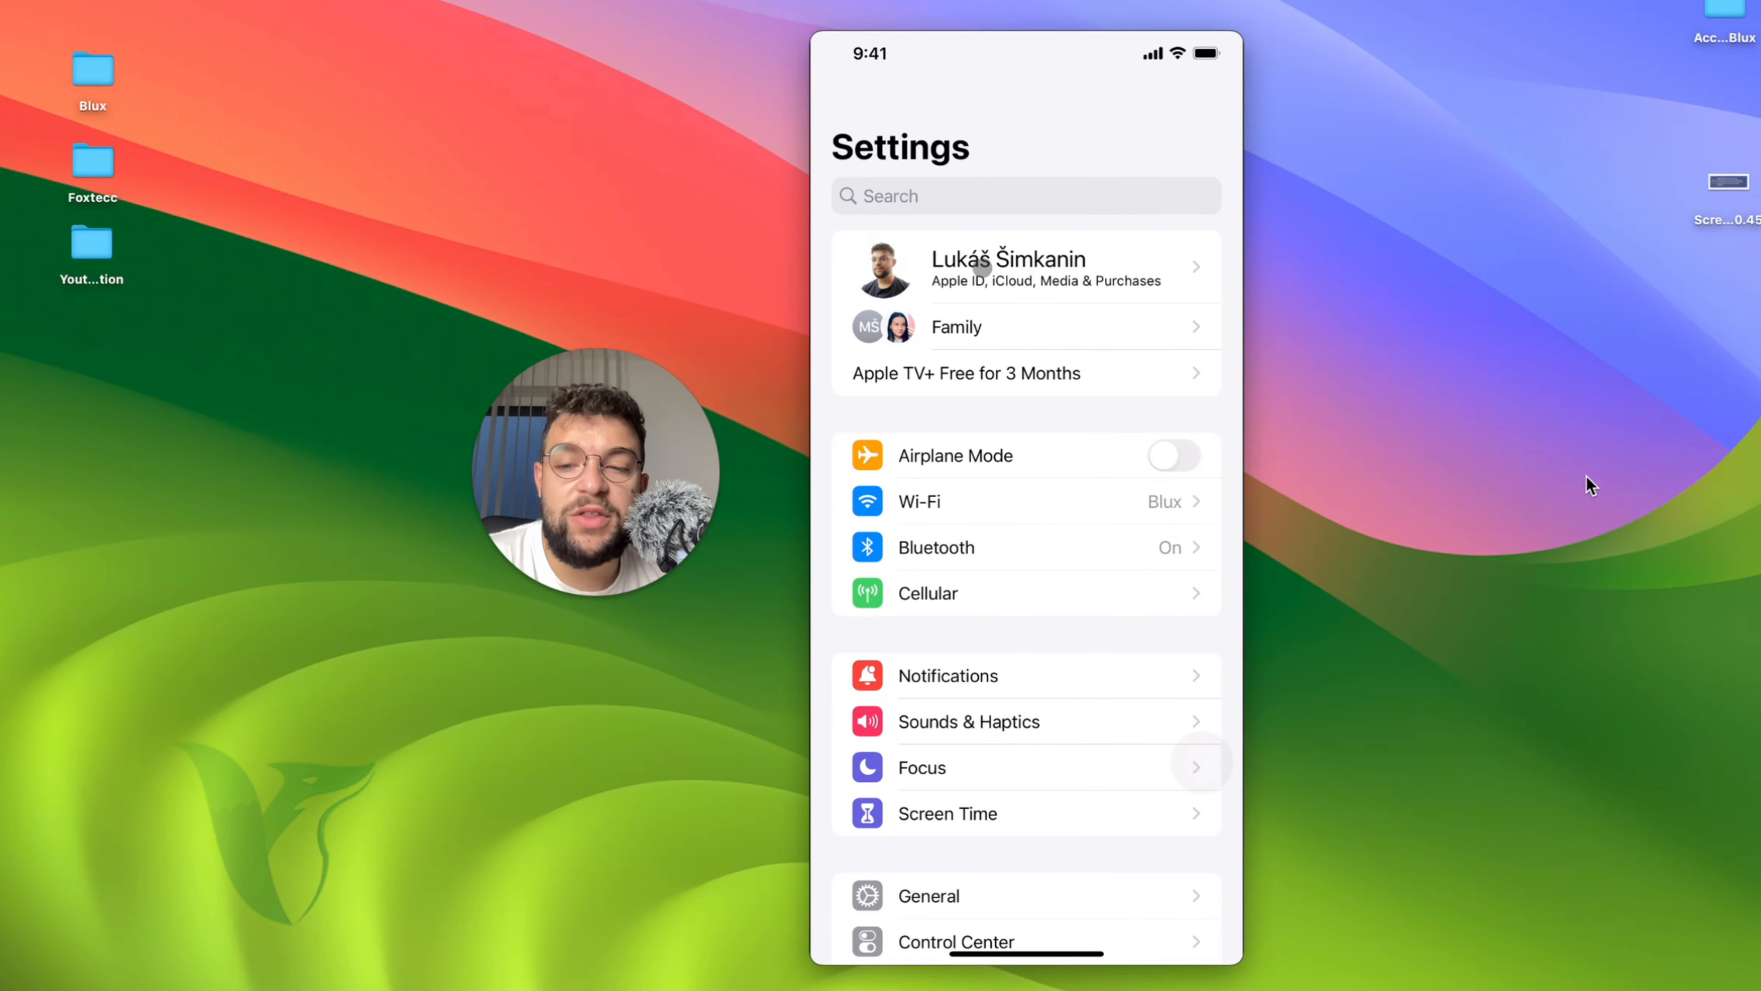
left_click(1025, 266)
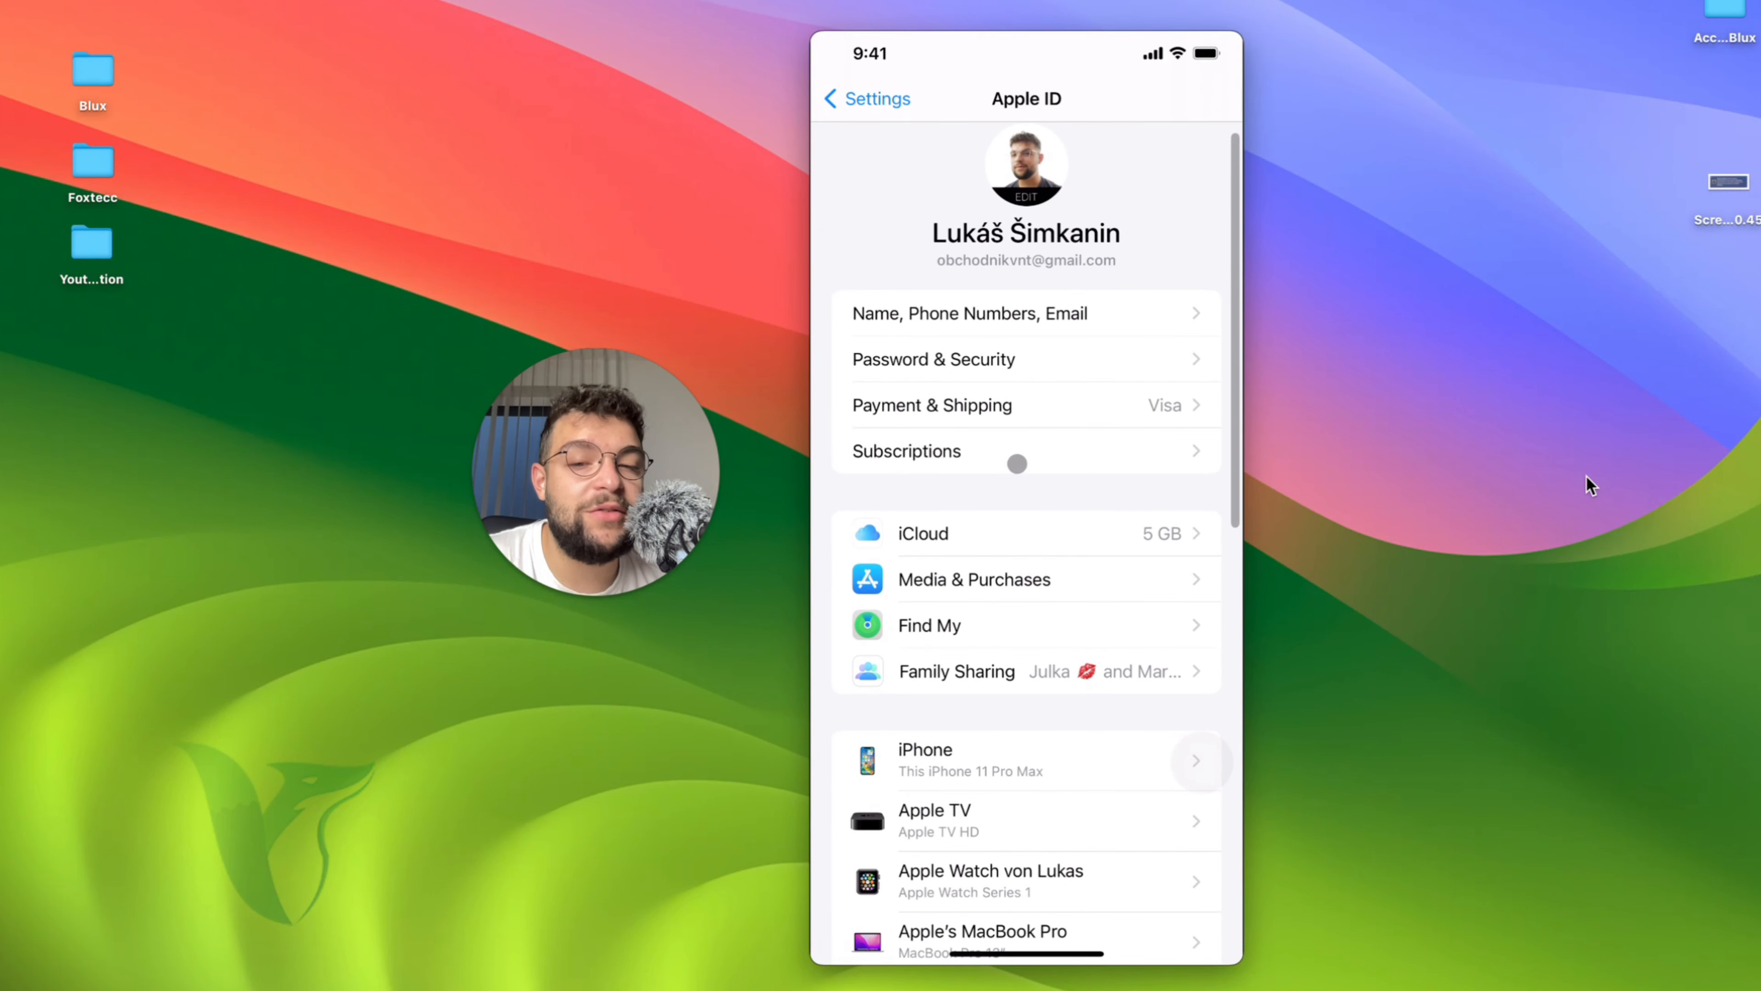
View the Apple Music subscription: Family plan, €9,99 monthly, renewing 28 October, plus all other plans
left_click(906, 451)
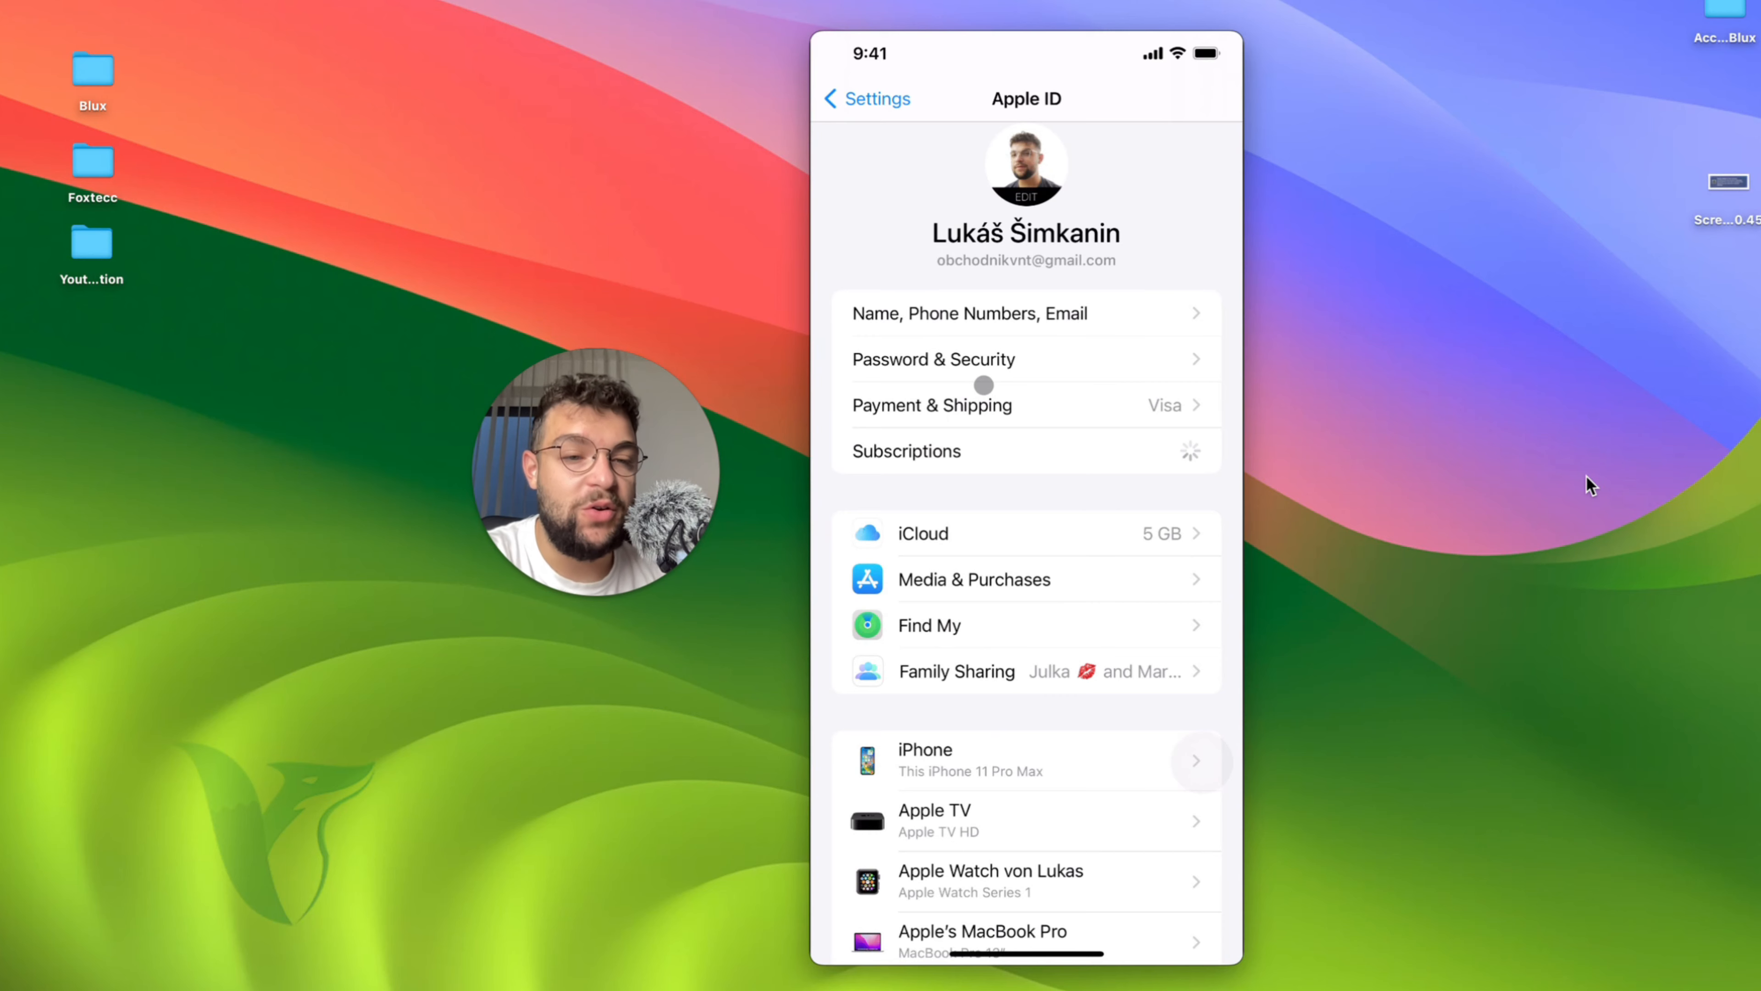
left_click(905, 451)
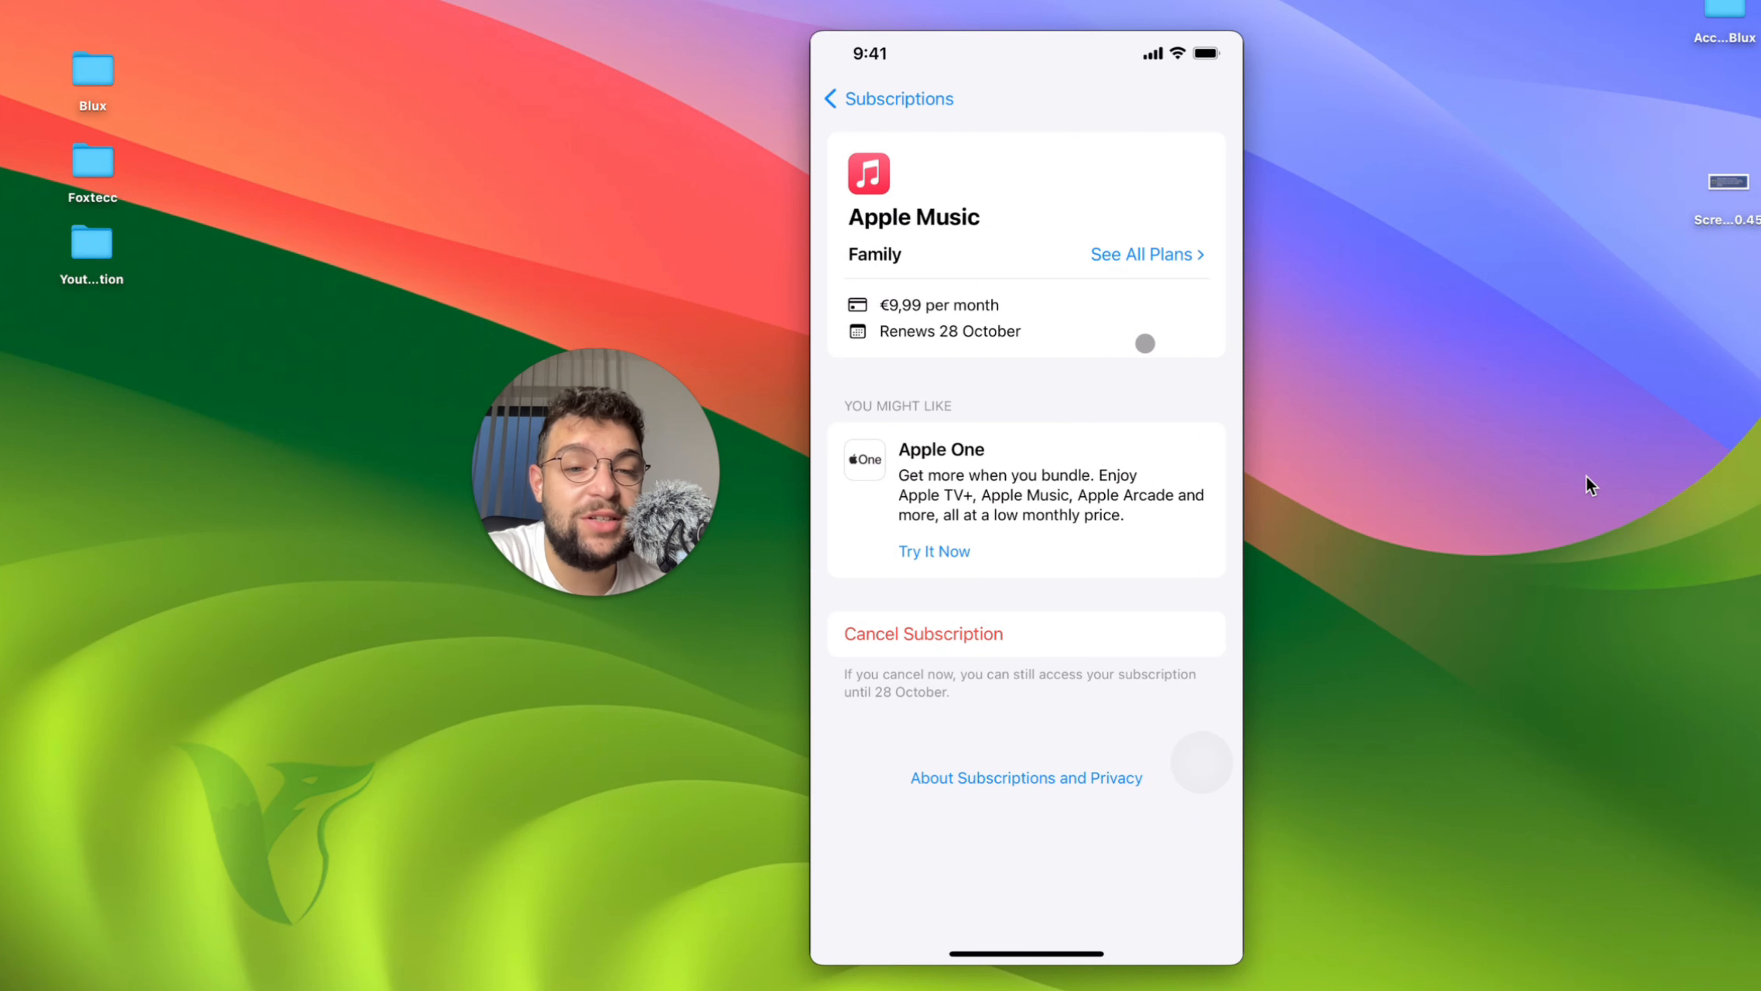
left_click(1139, 254)
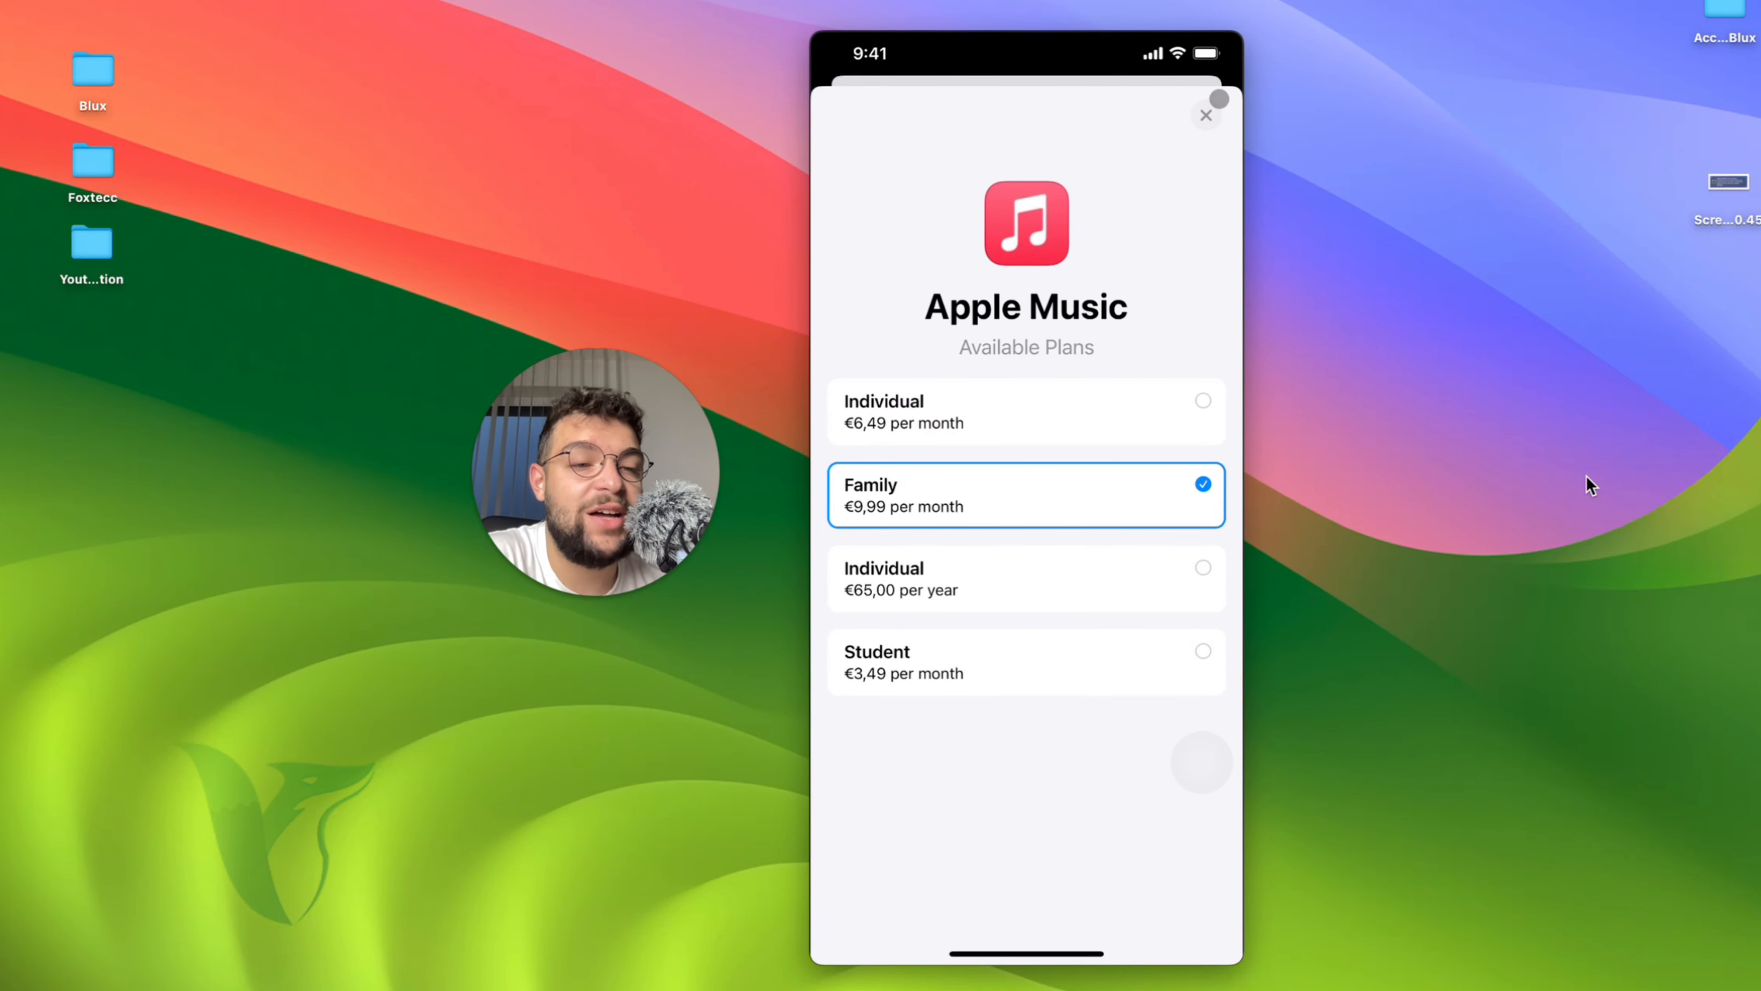
left_click(1204, 115)
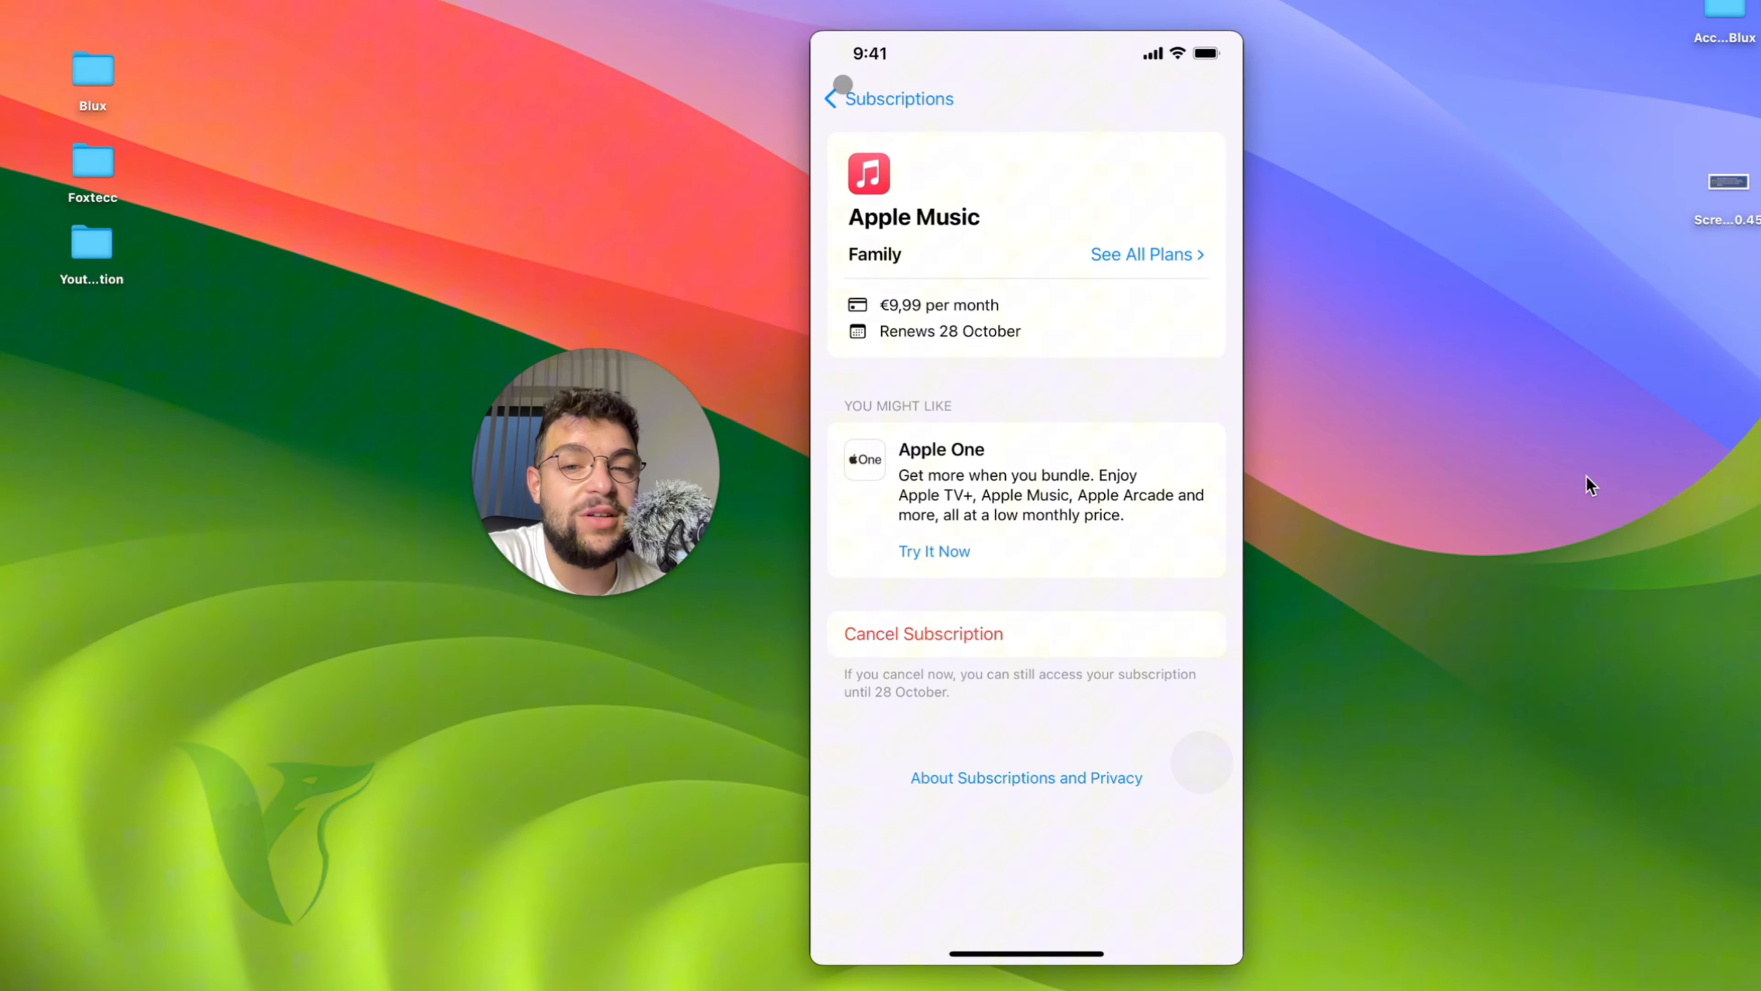
Leave the subscription page and search the App Store for "itunes" to find the iTunes Store app
left_click(888, 99)
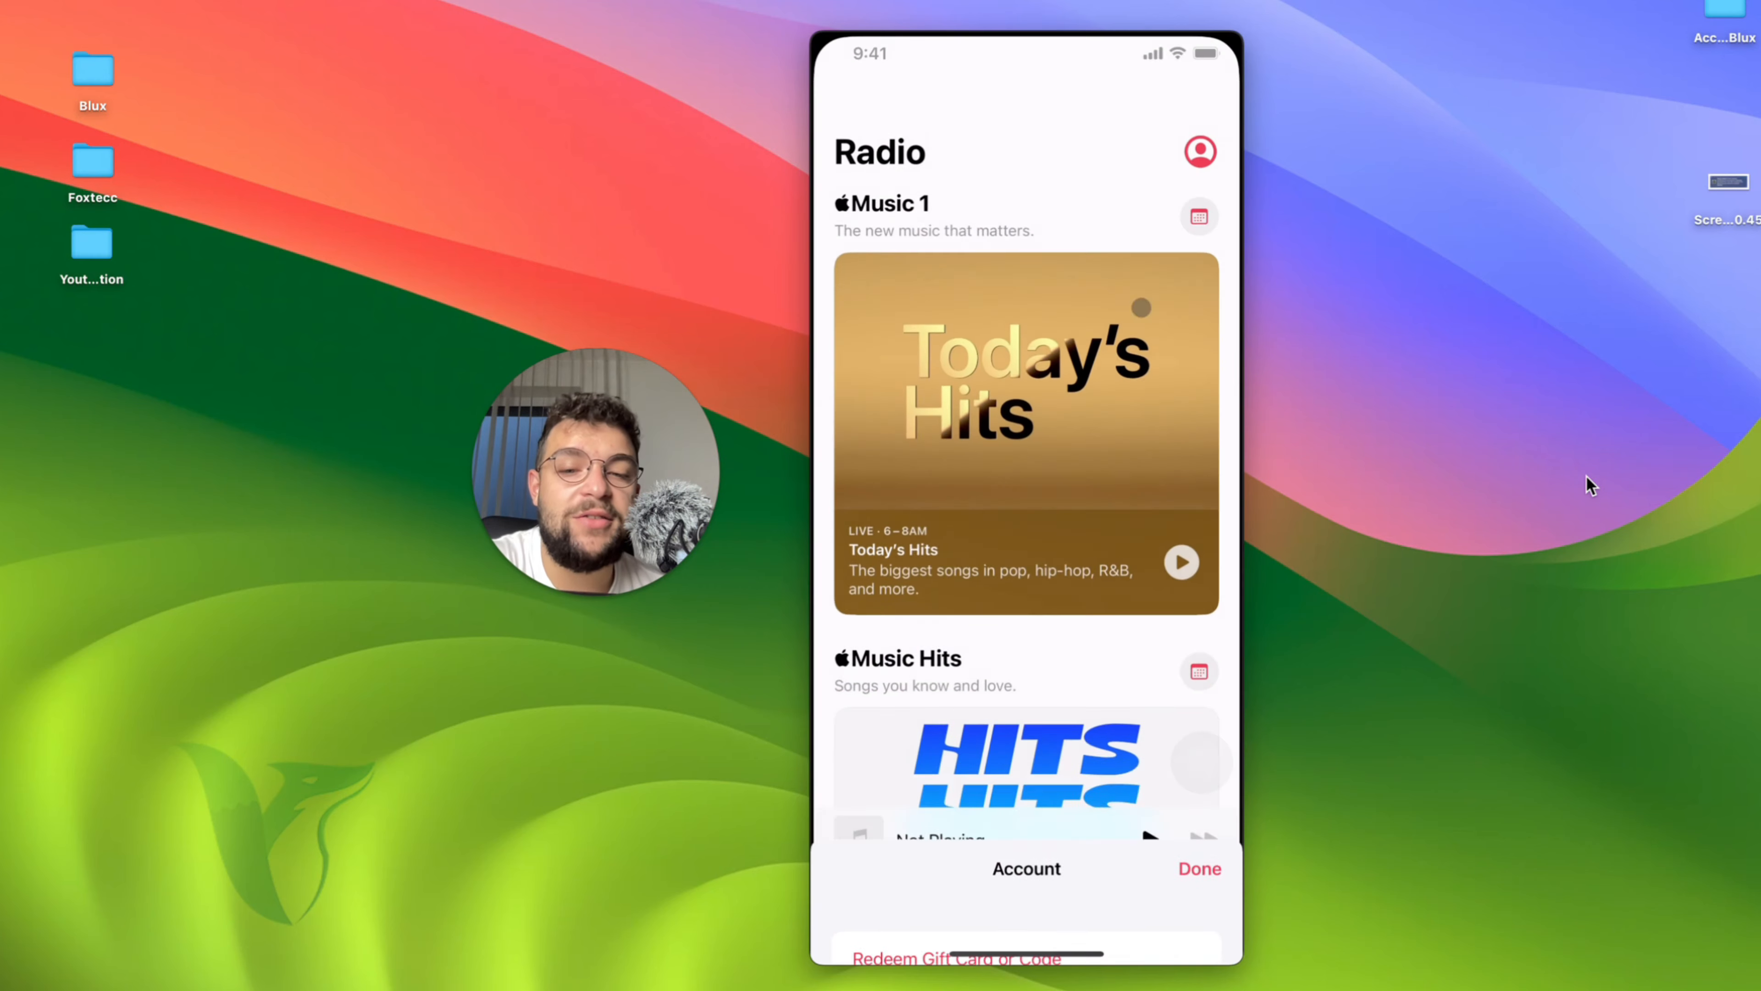
left_click(1196, 869)
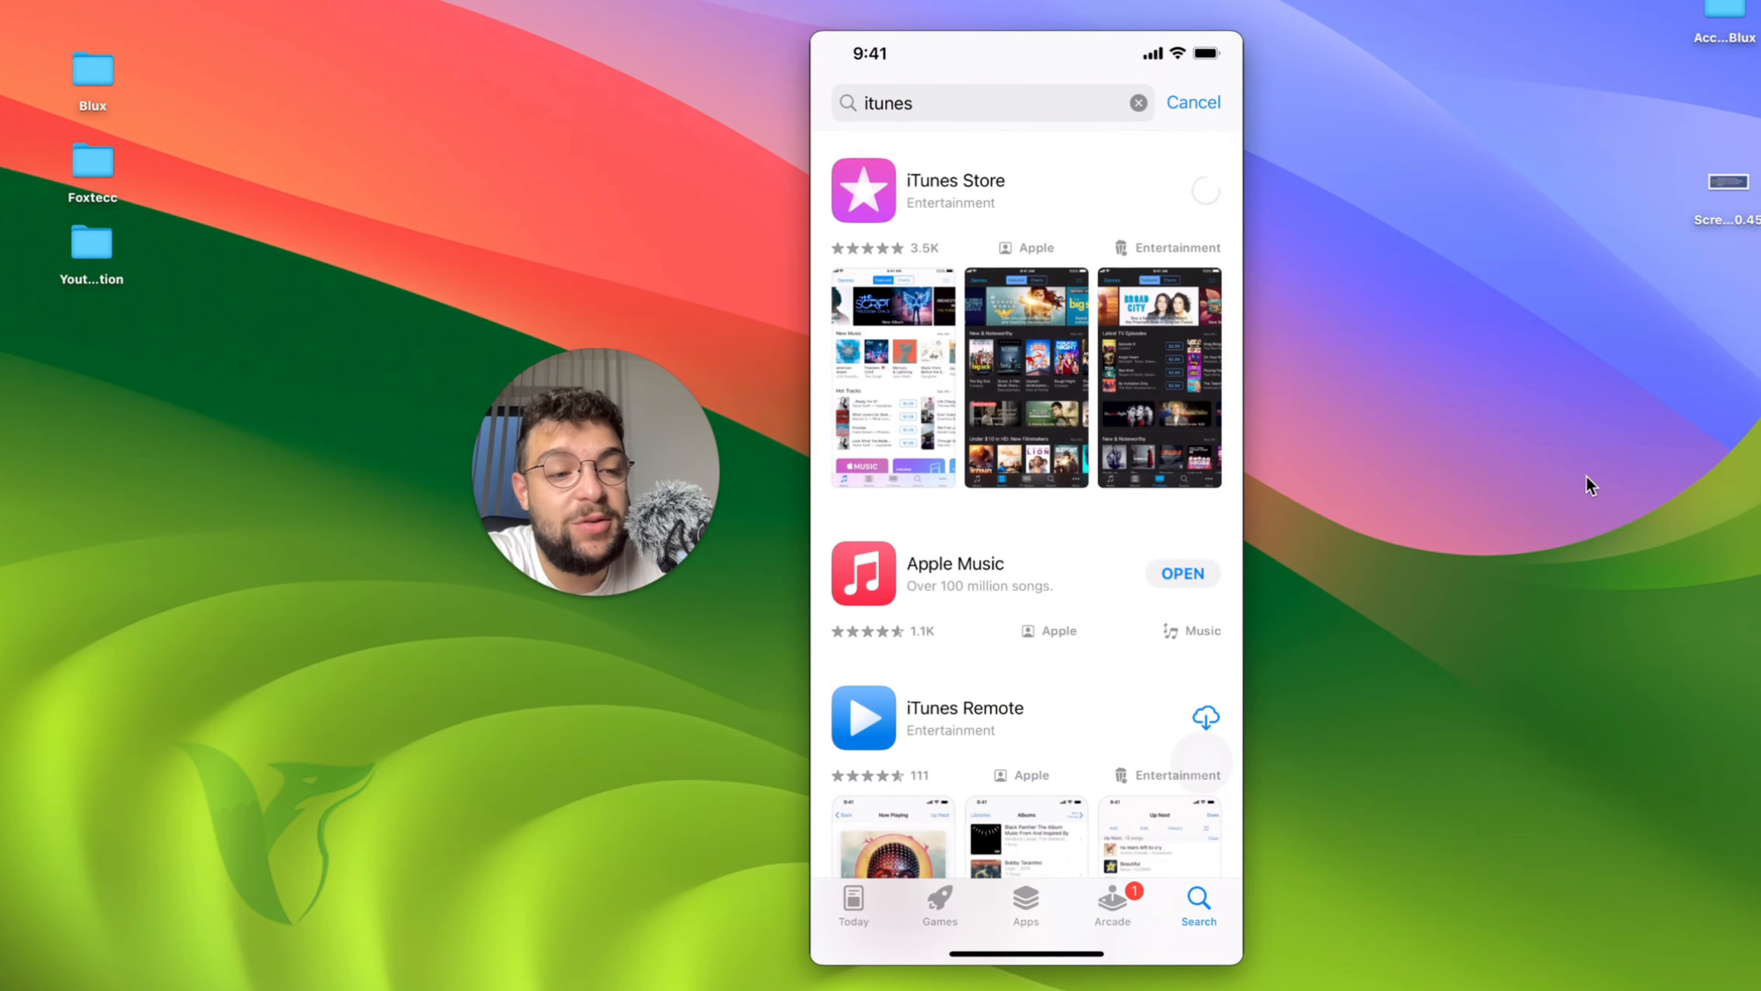
Launch the iTunes Store app and continue past its welcome screen to the music storefront
left_click(955, 190)
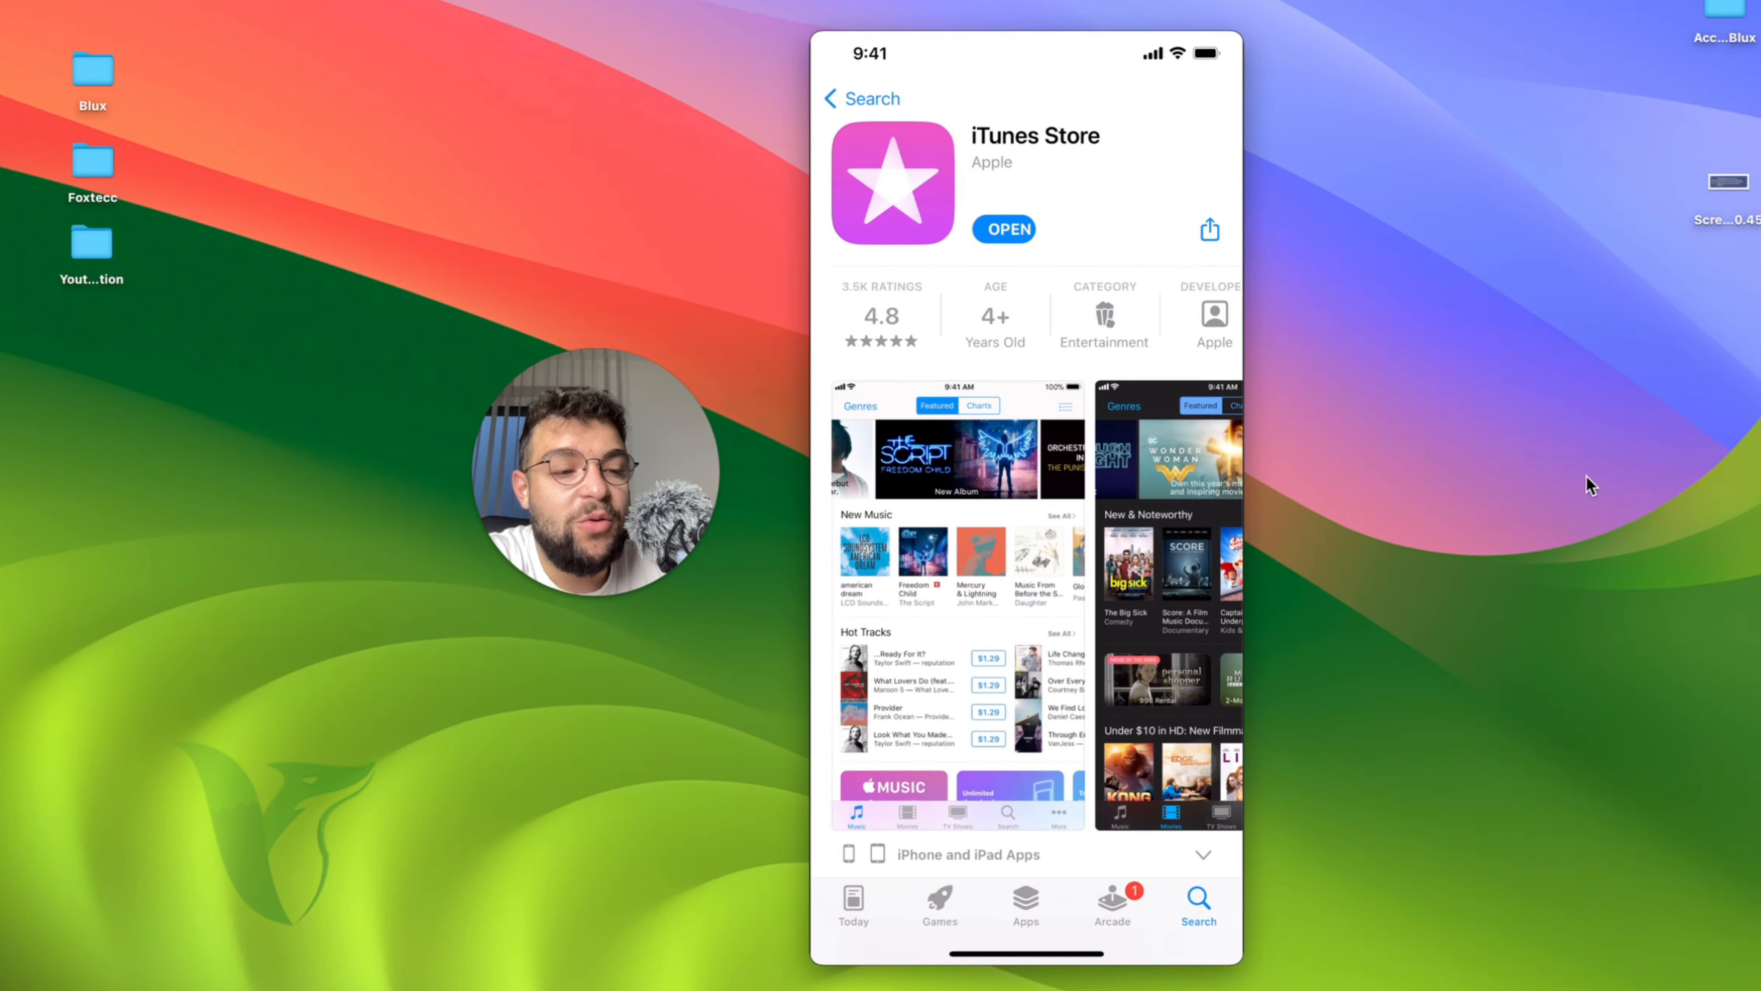
left_click(1003, 229)
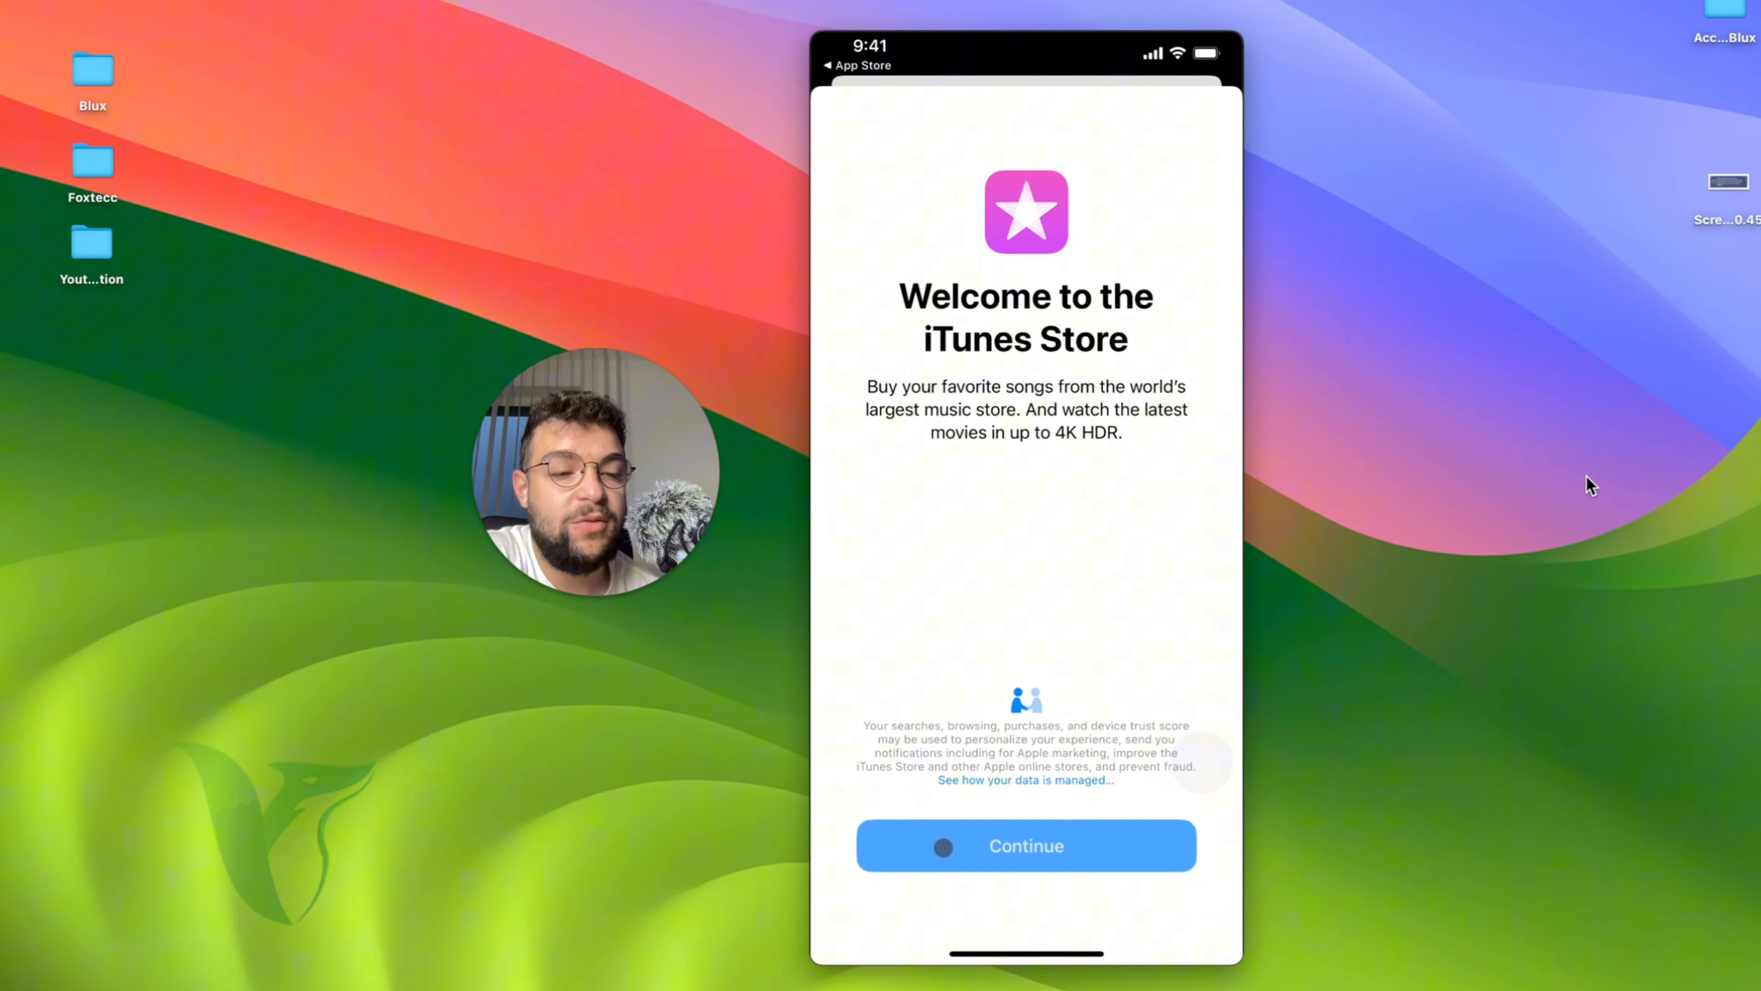
left_click(1025, 846)
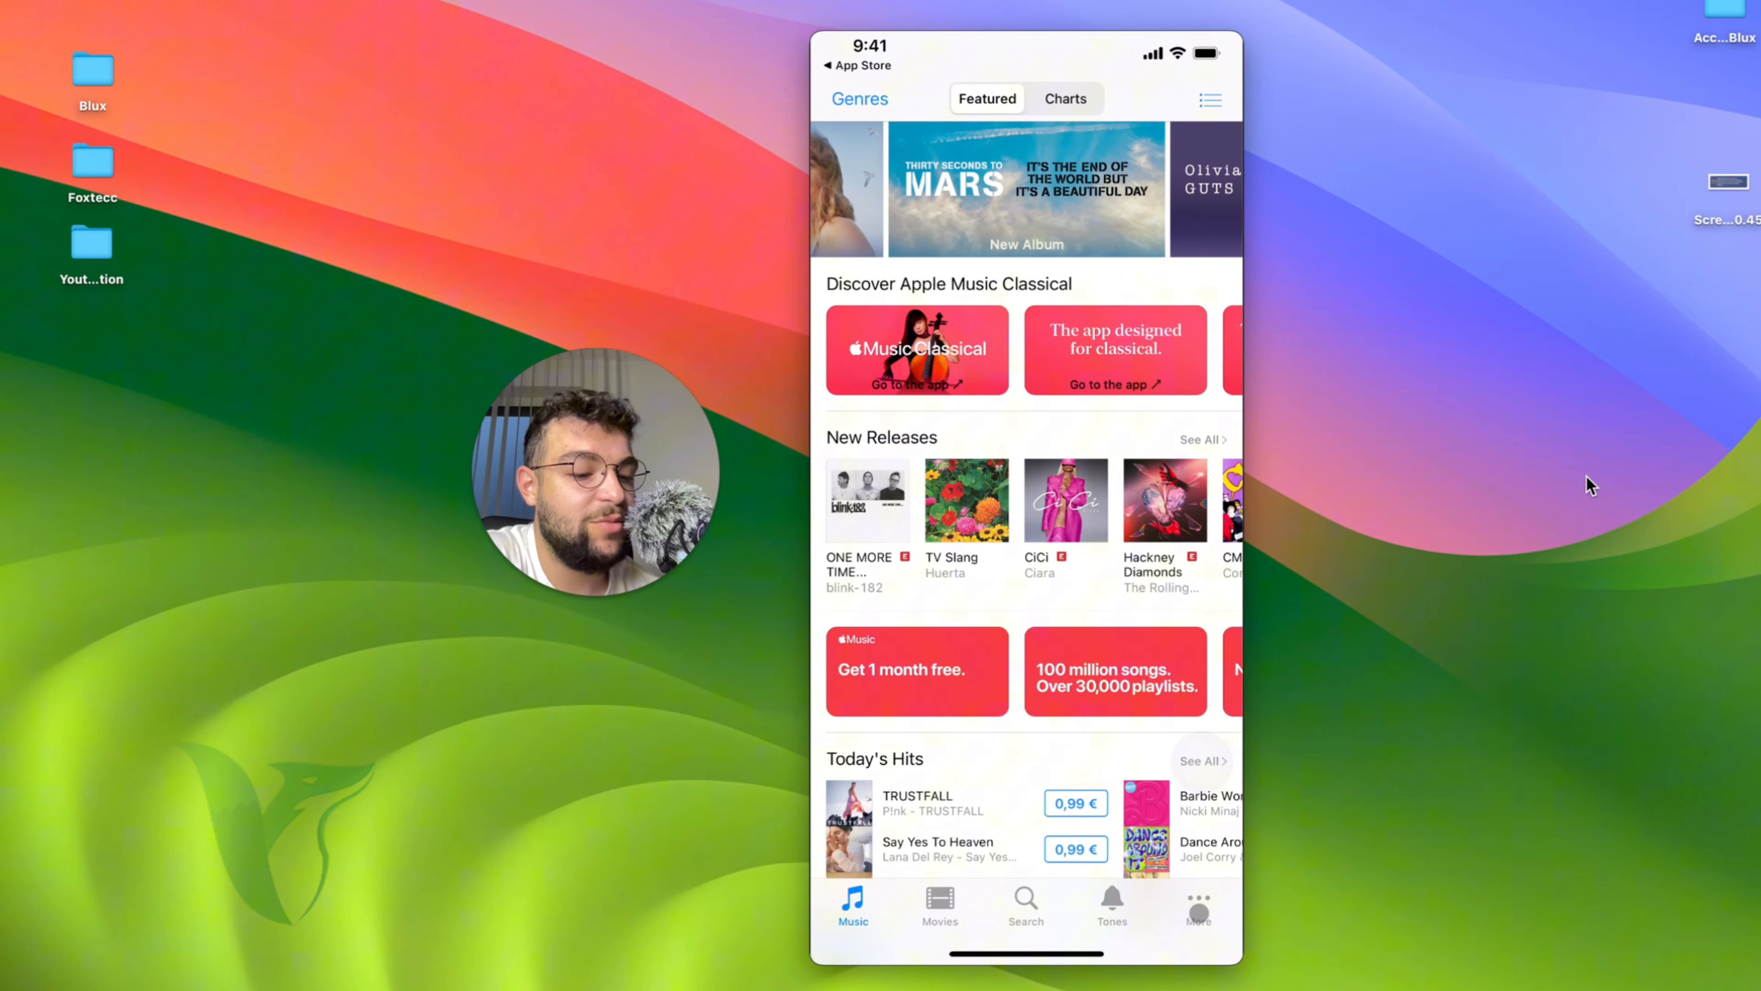
Check the Purchased section in iTunes Store and find the purchased music list empty
left_click(1197, 905)
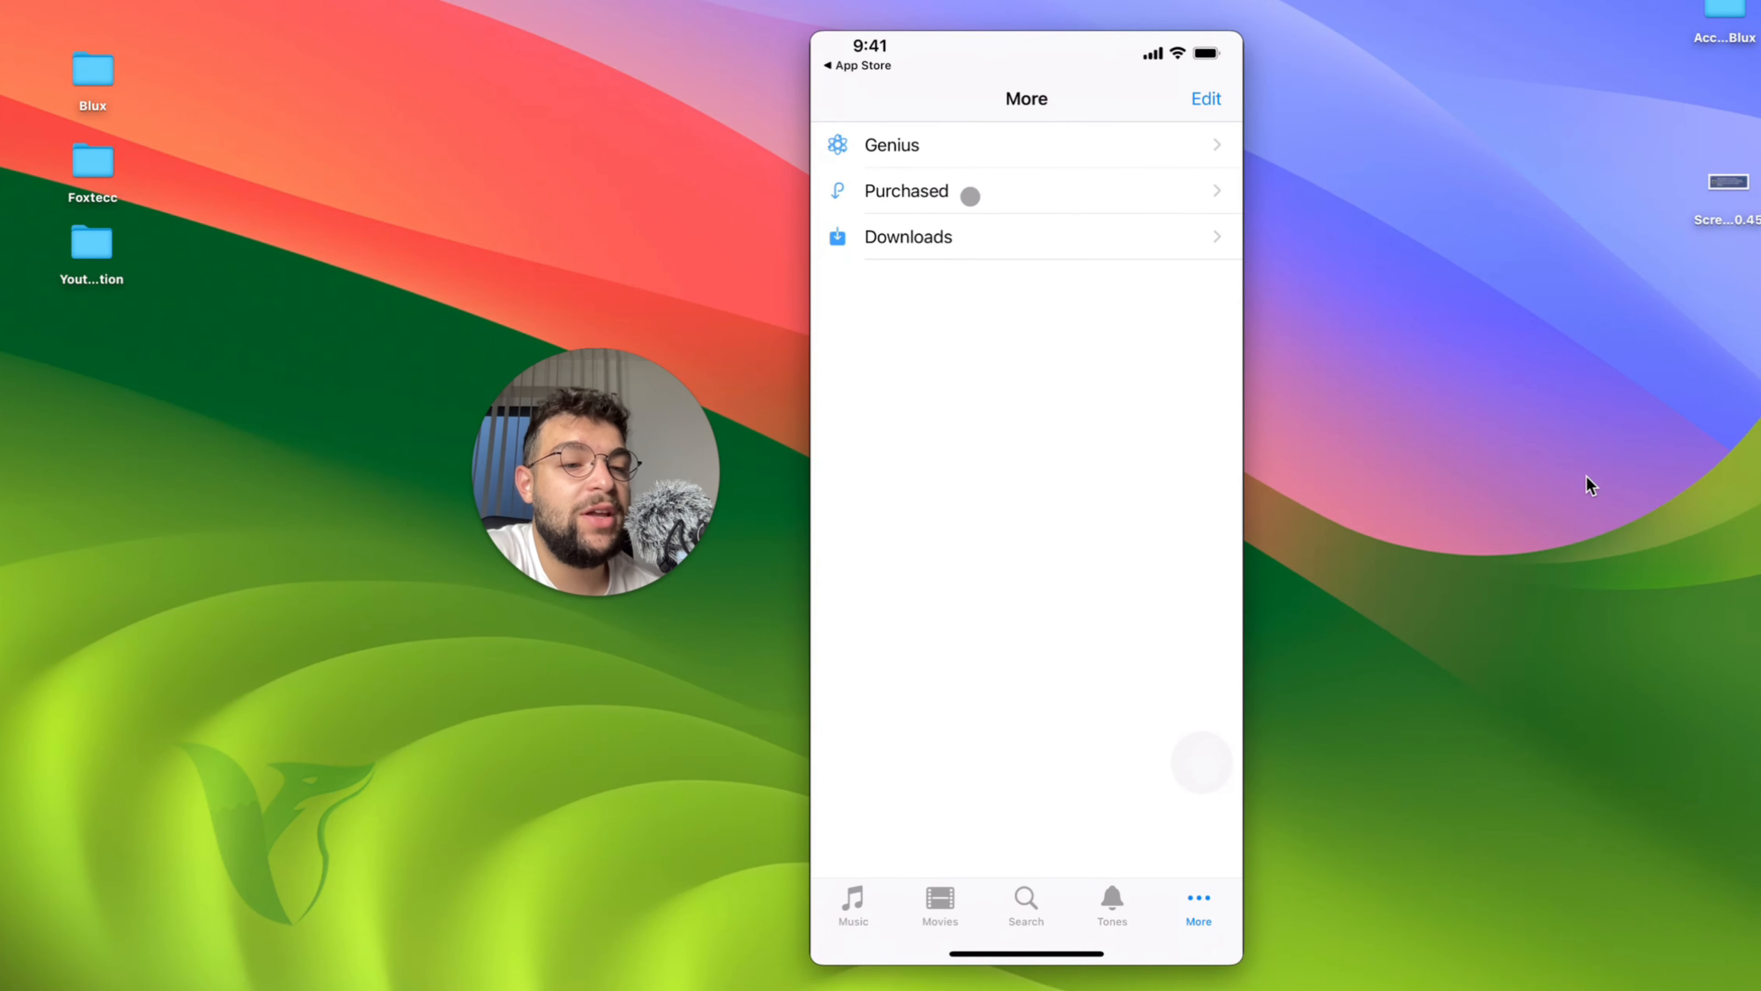
left_click(908, 237)
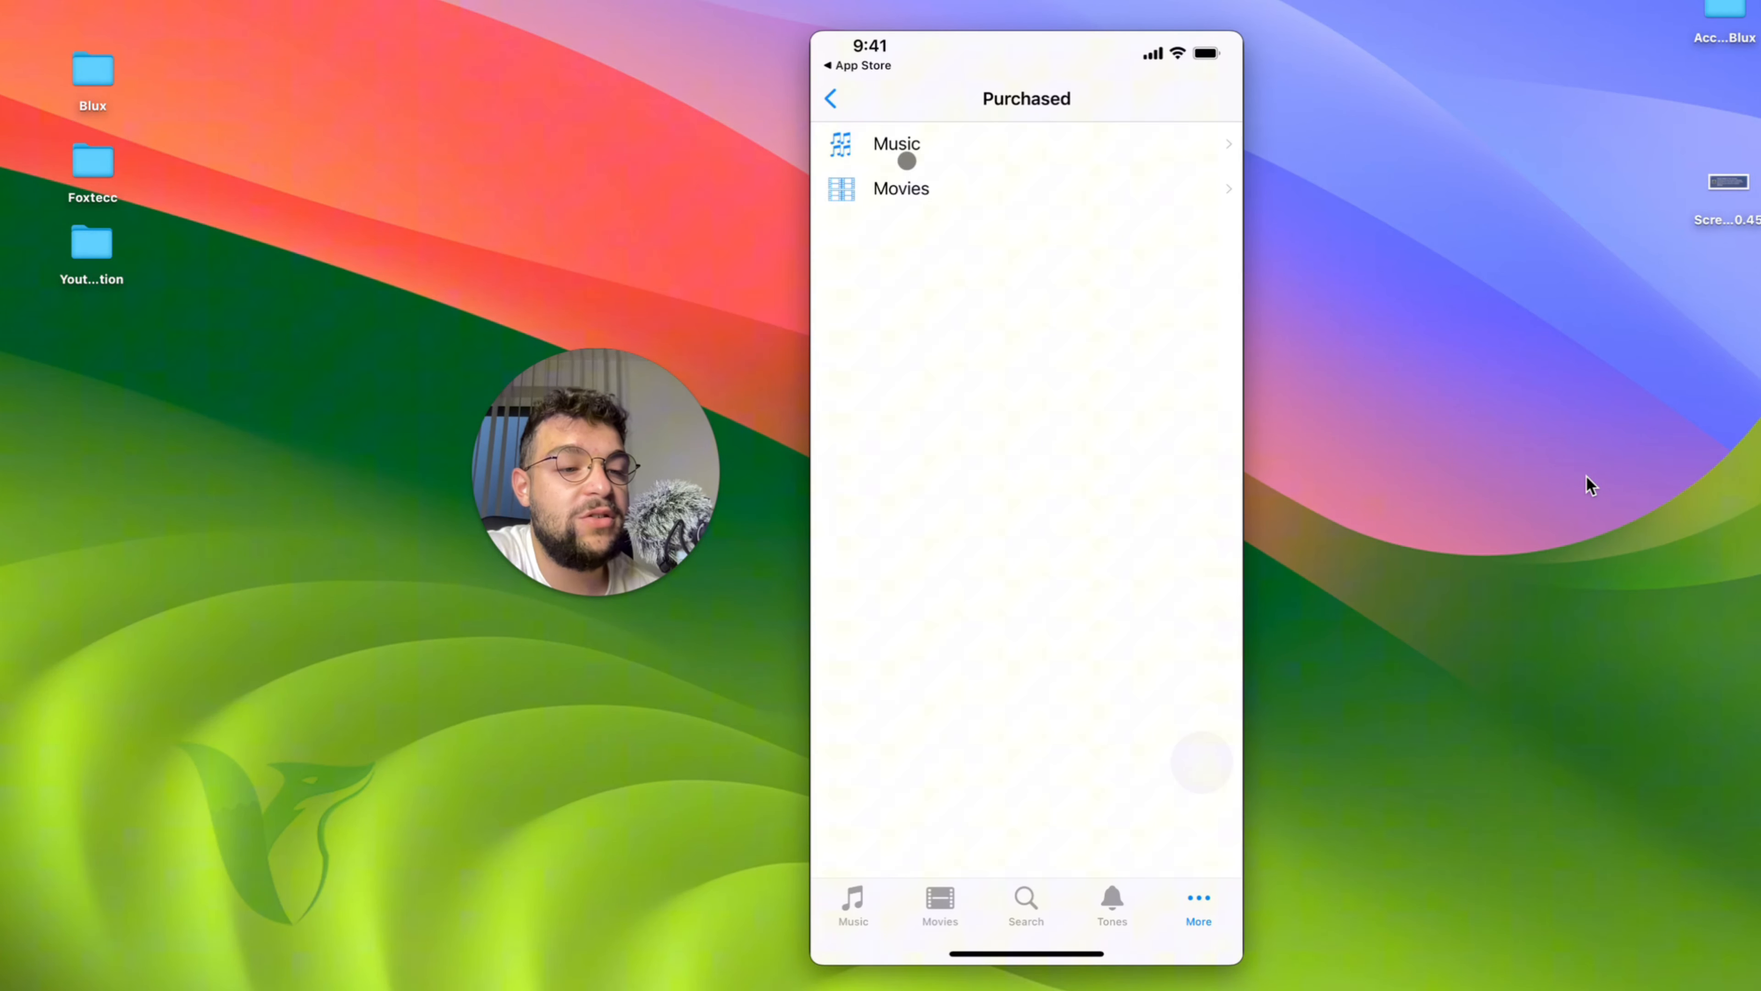
left_click(896, 144)
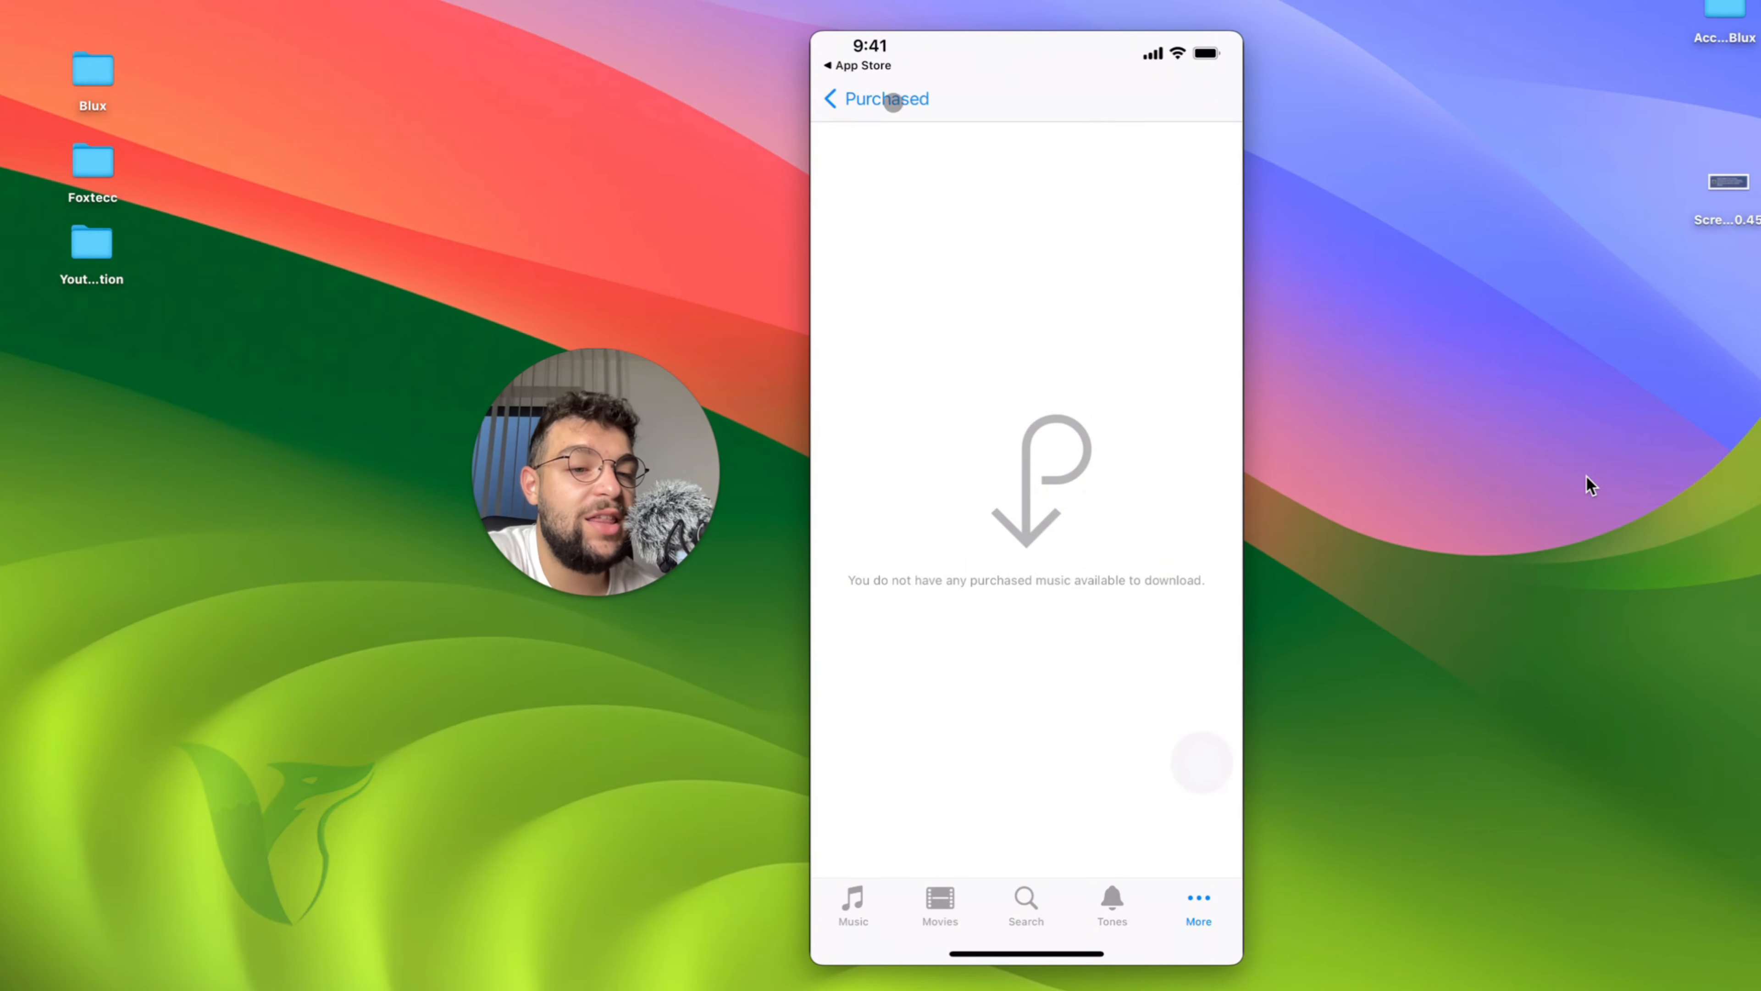
left_click(875, 99)
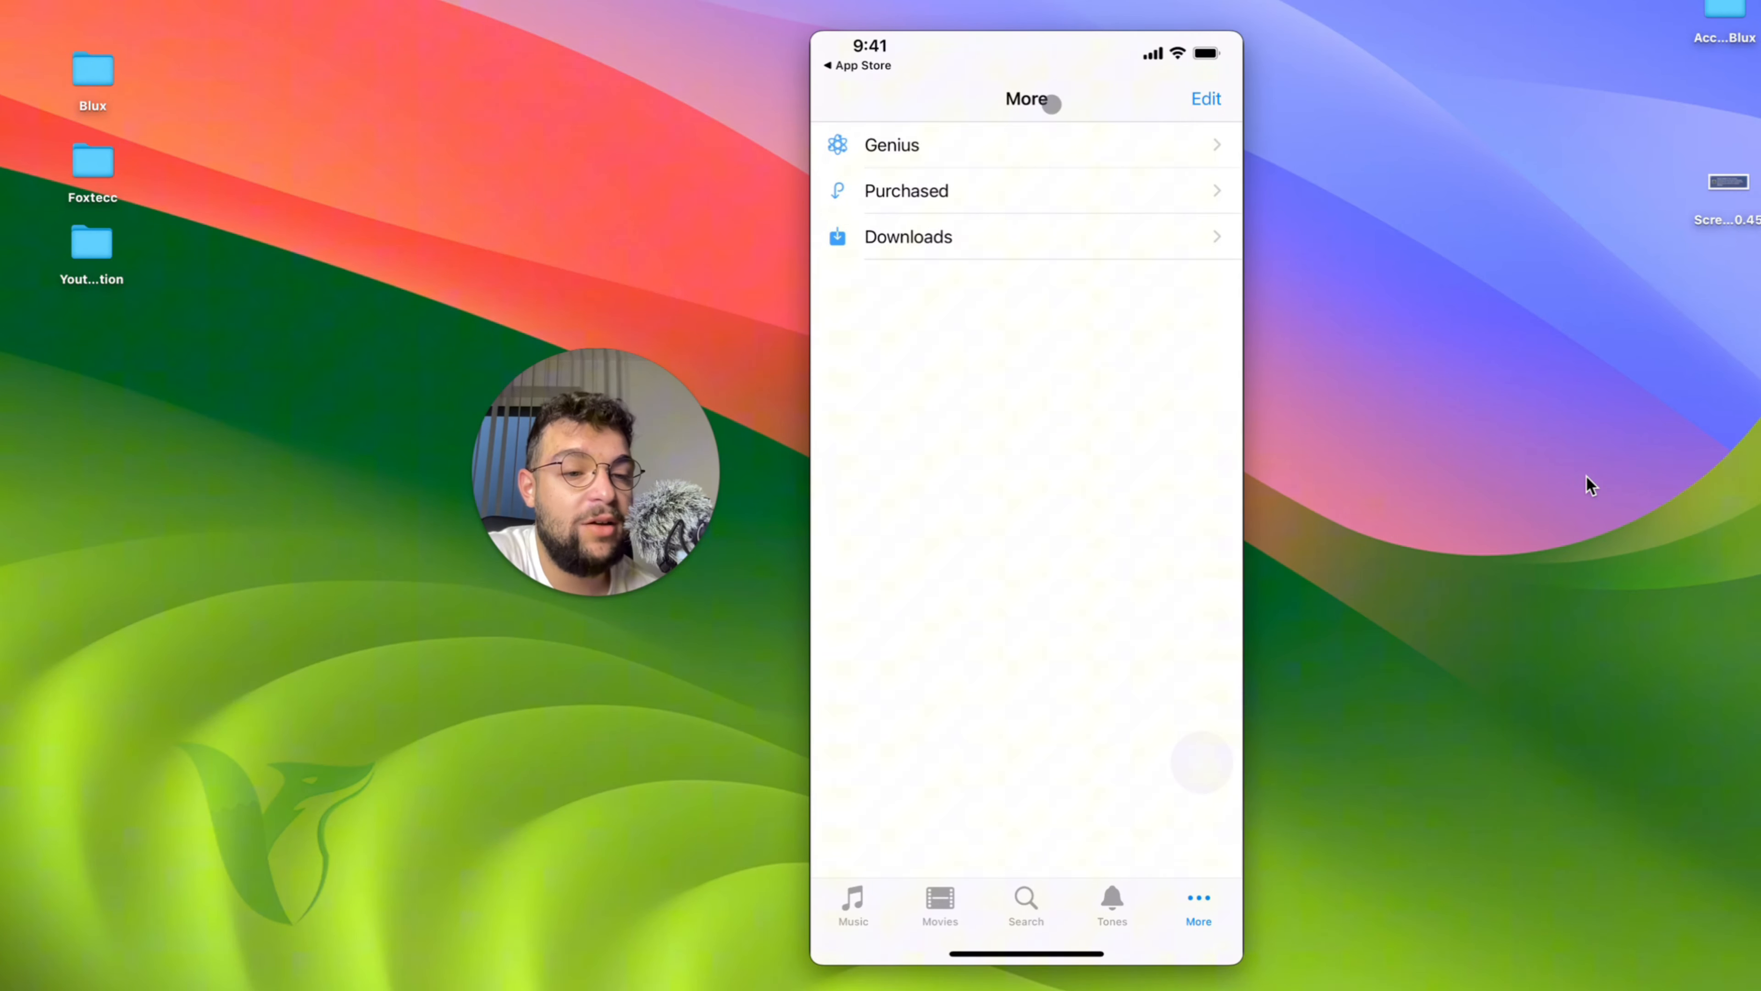
left_click(905, 190)
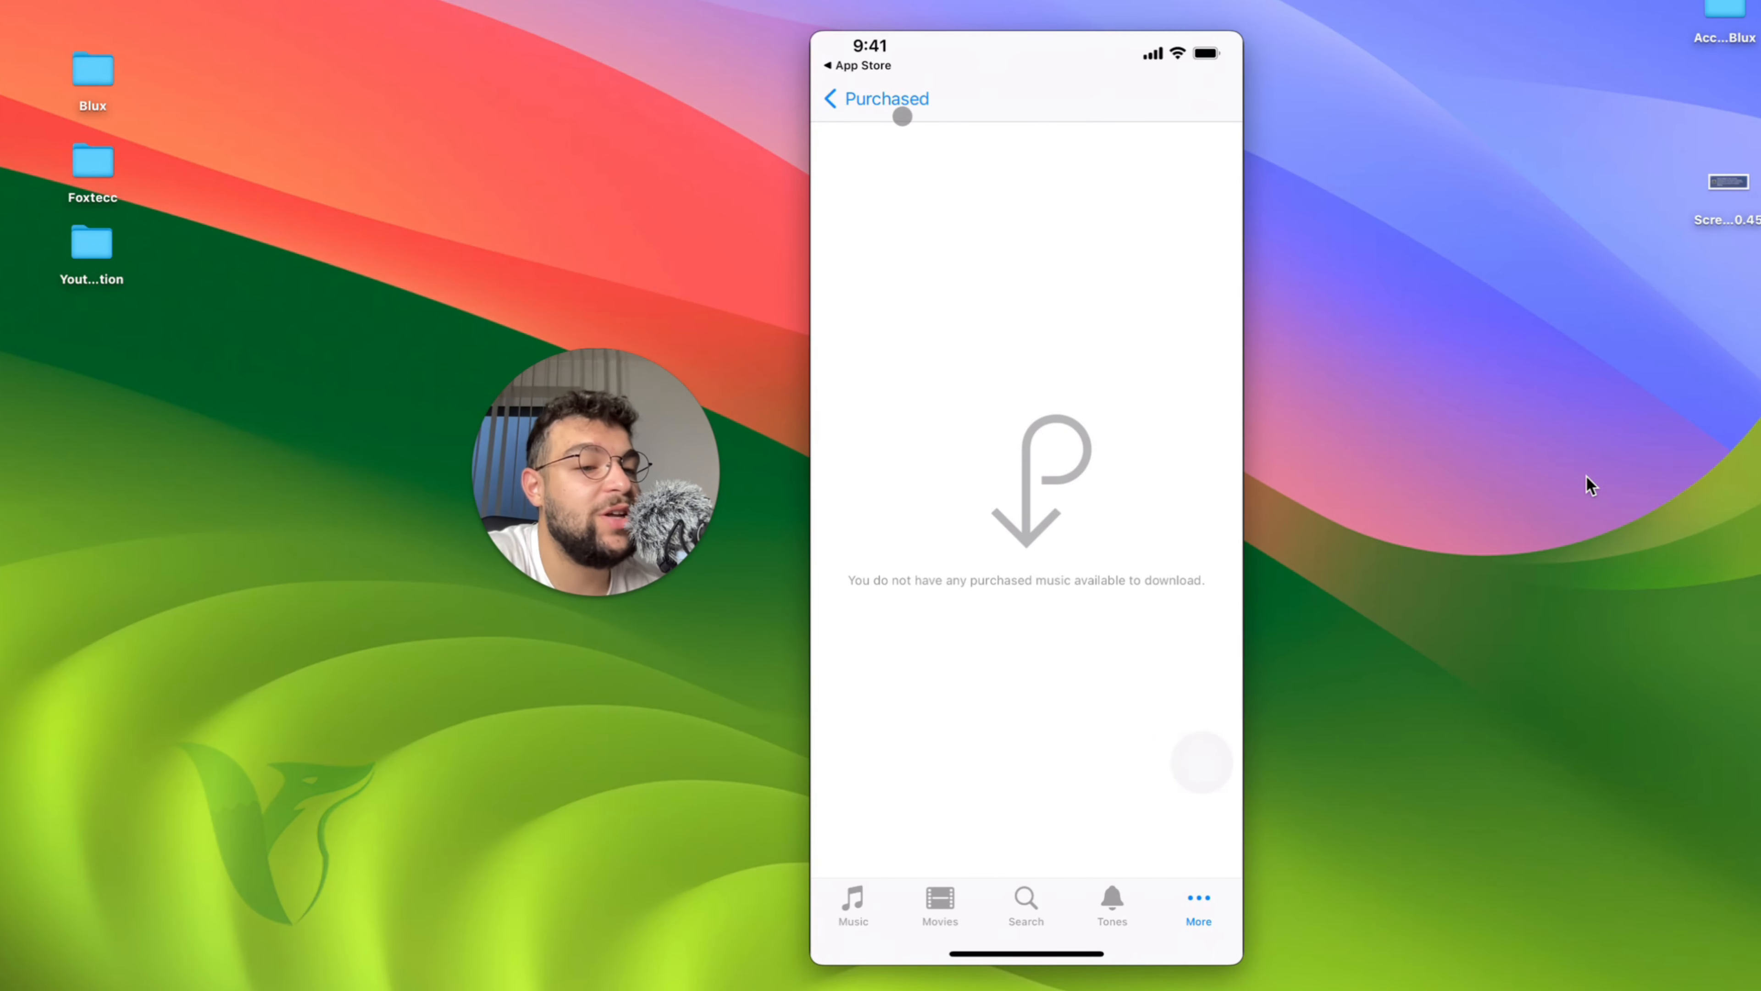
left_click(876, 99)
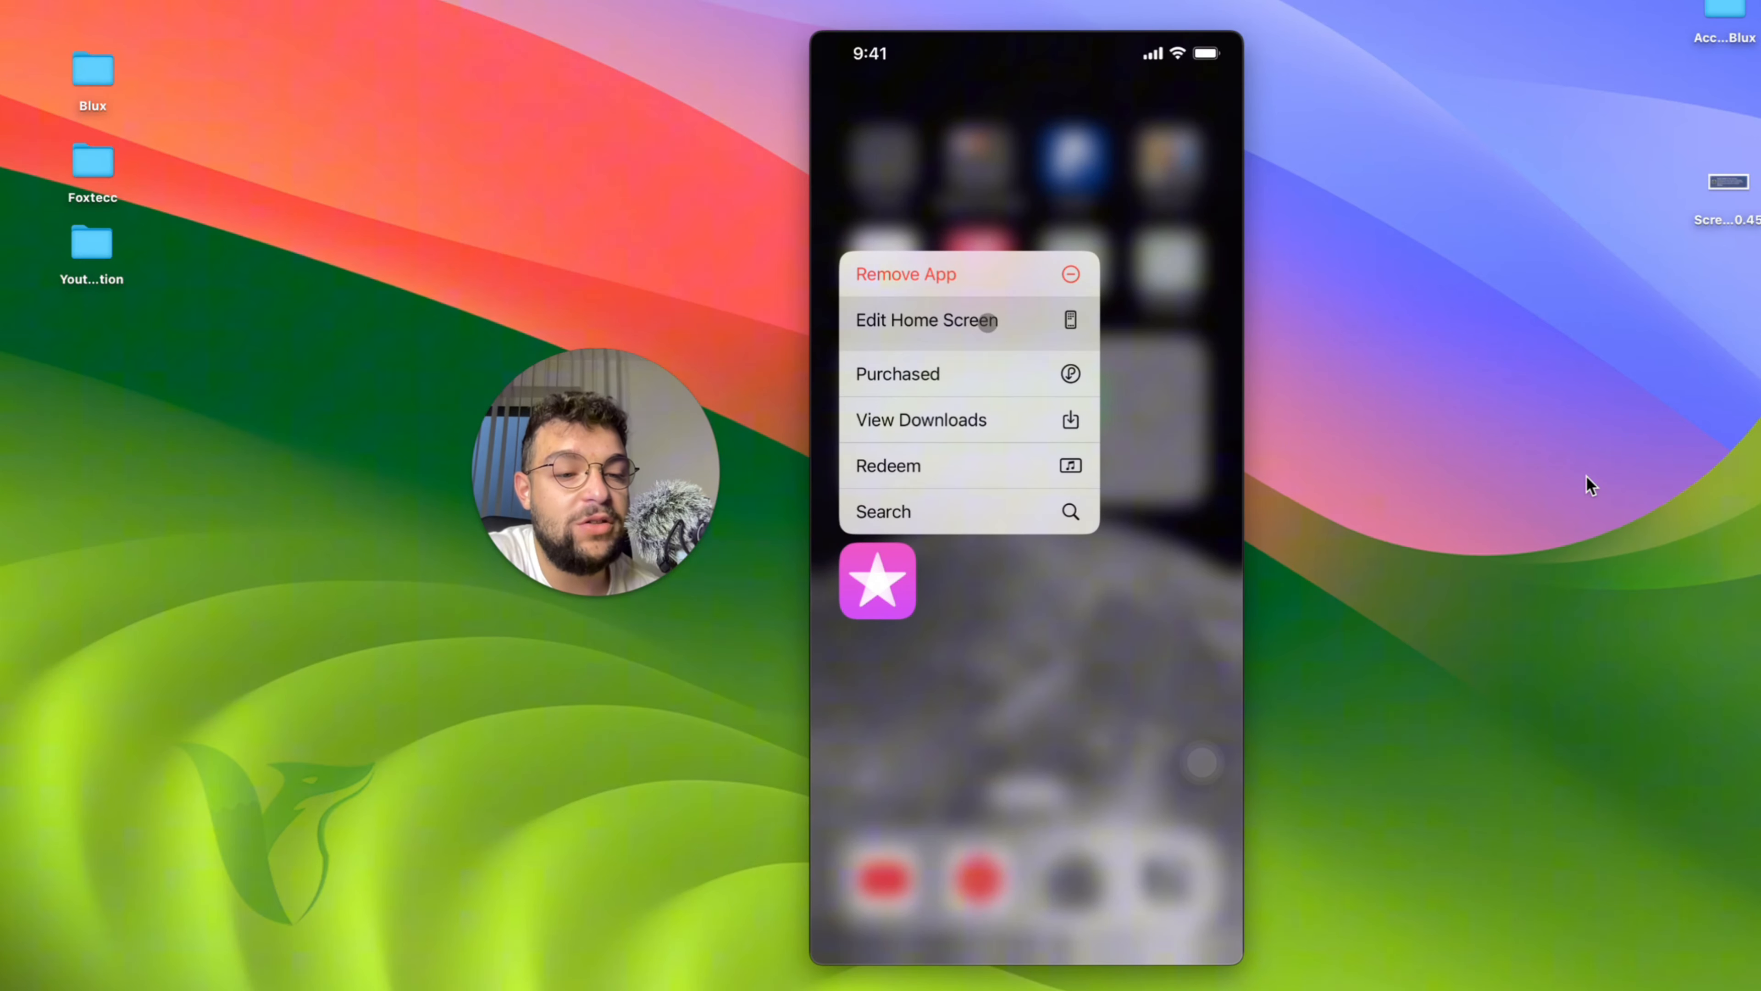
Dismiss the iTunes Store quick-actions menu to return to the plain home screen
left_click(905, 273)
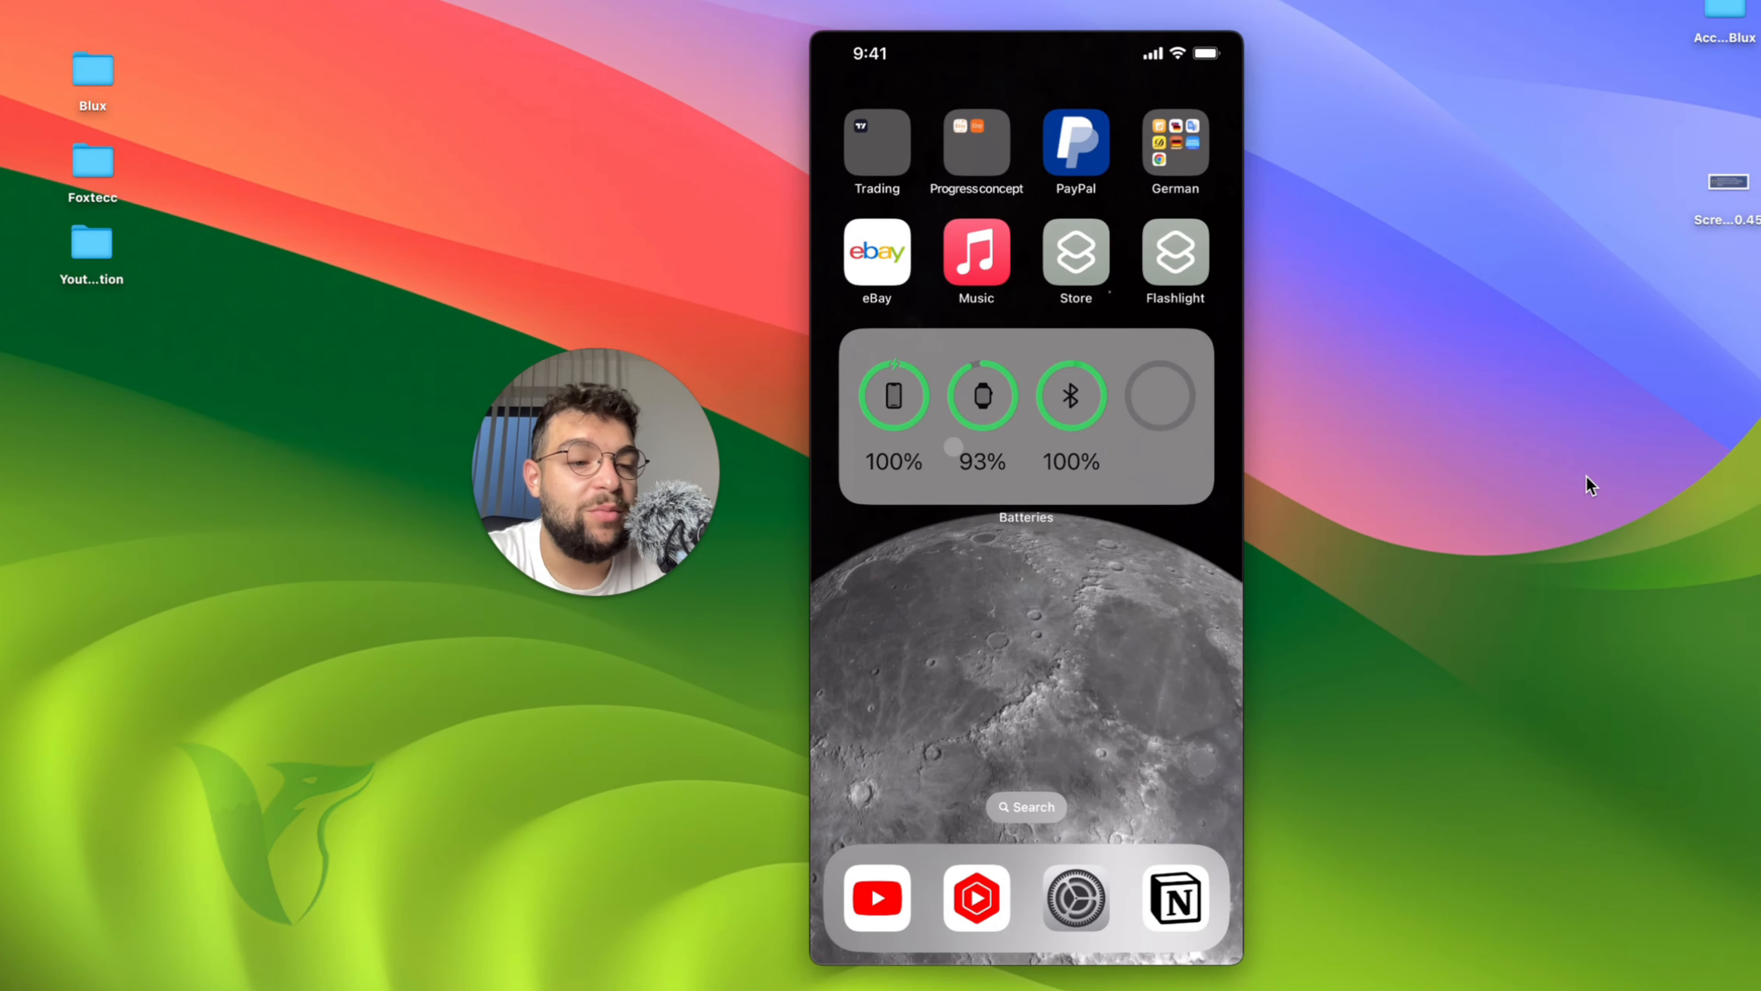
mouse_move(1315, 290)
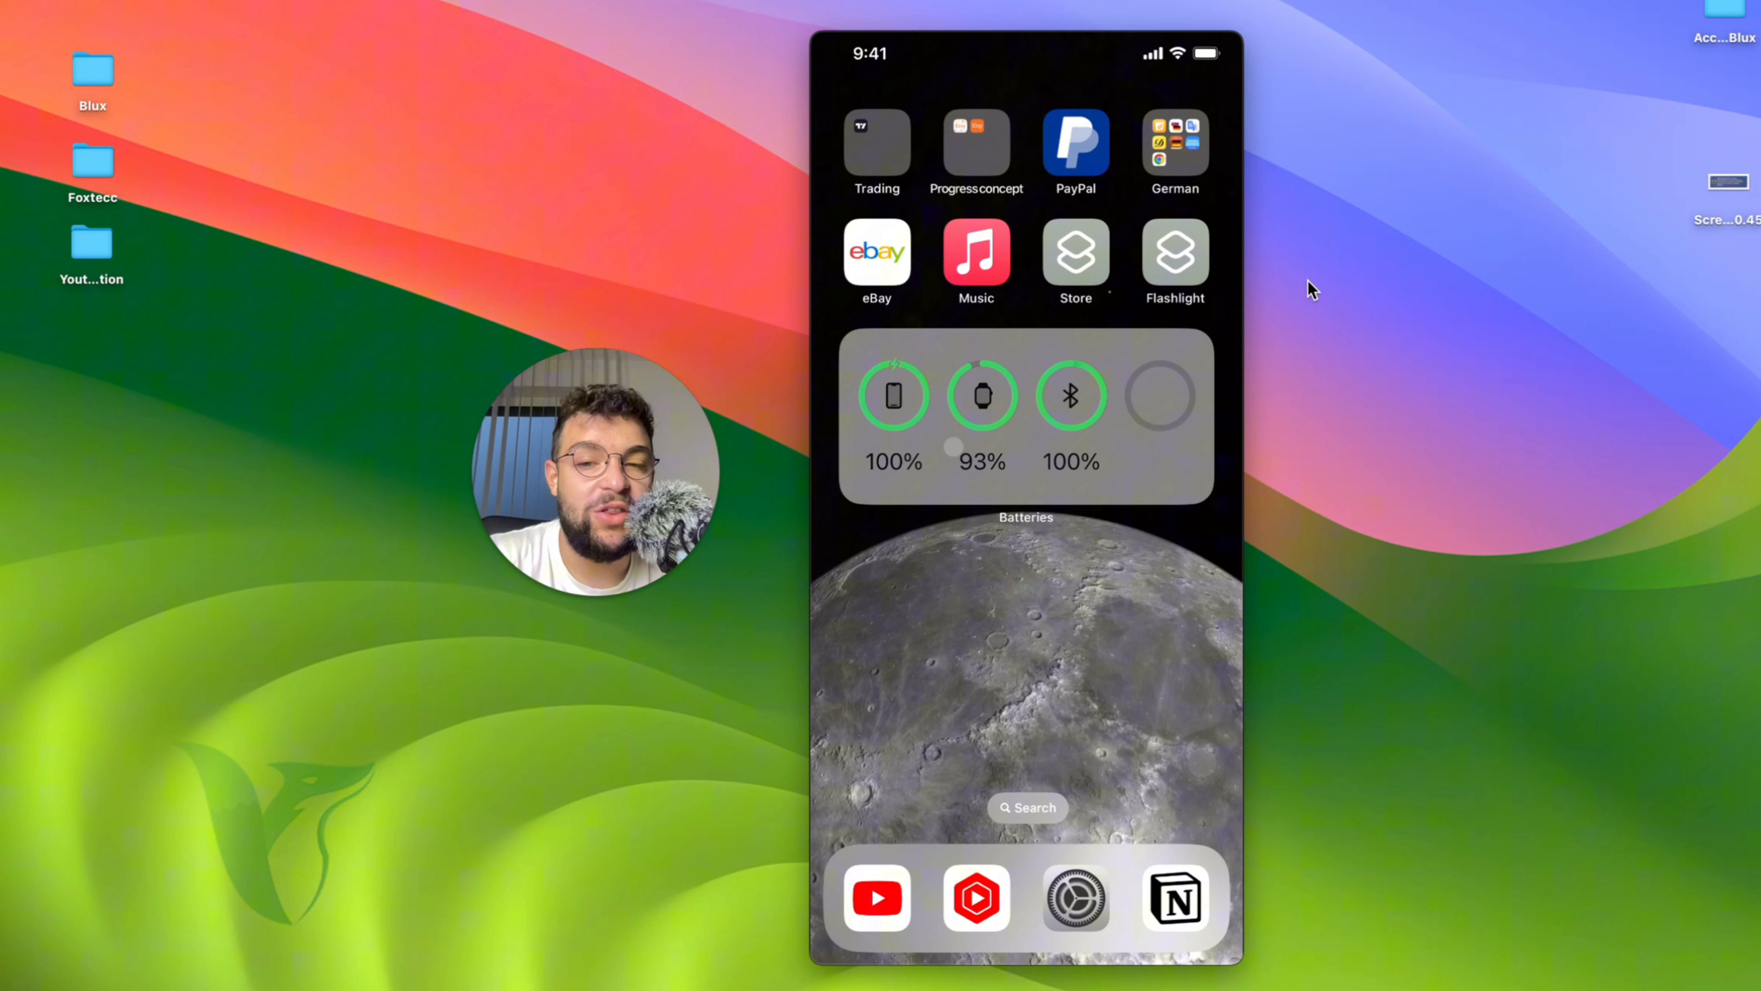
mouse_move(1376, 379)
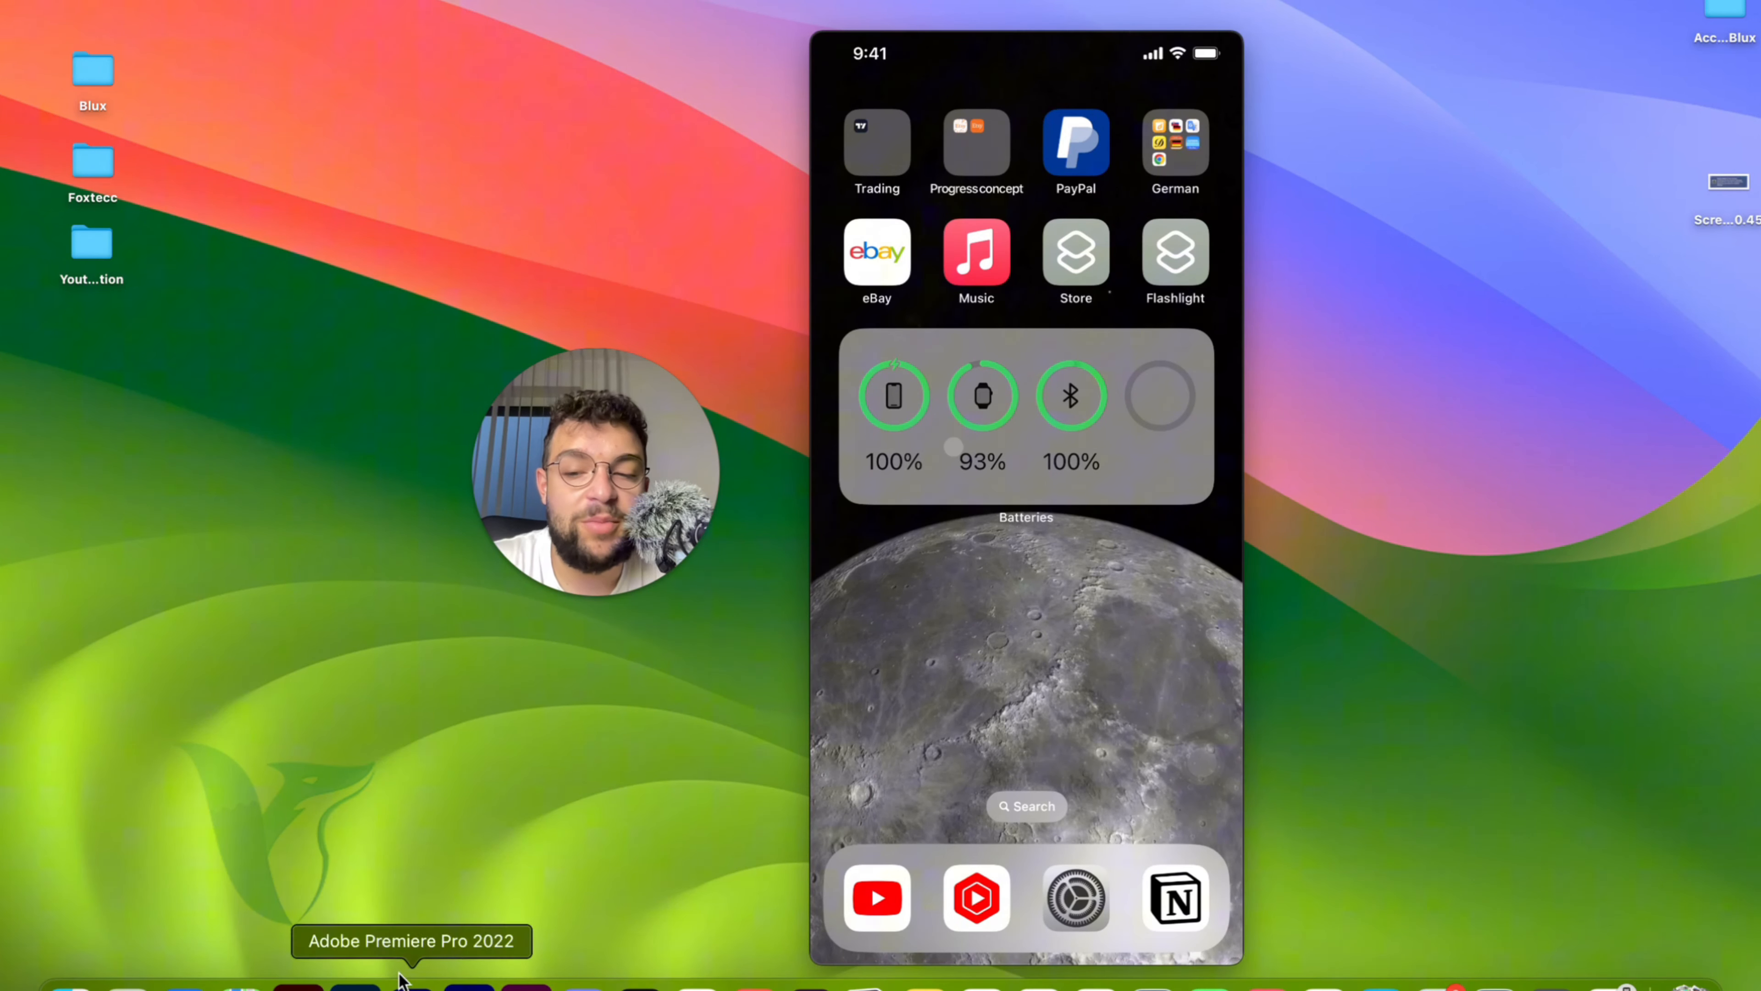
mouse_move(39, 984)
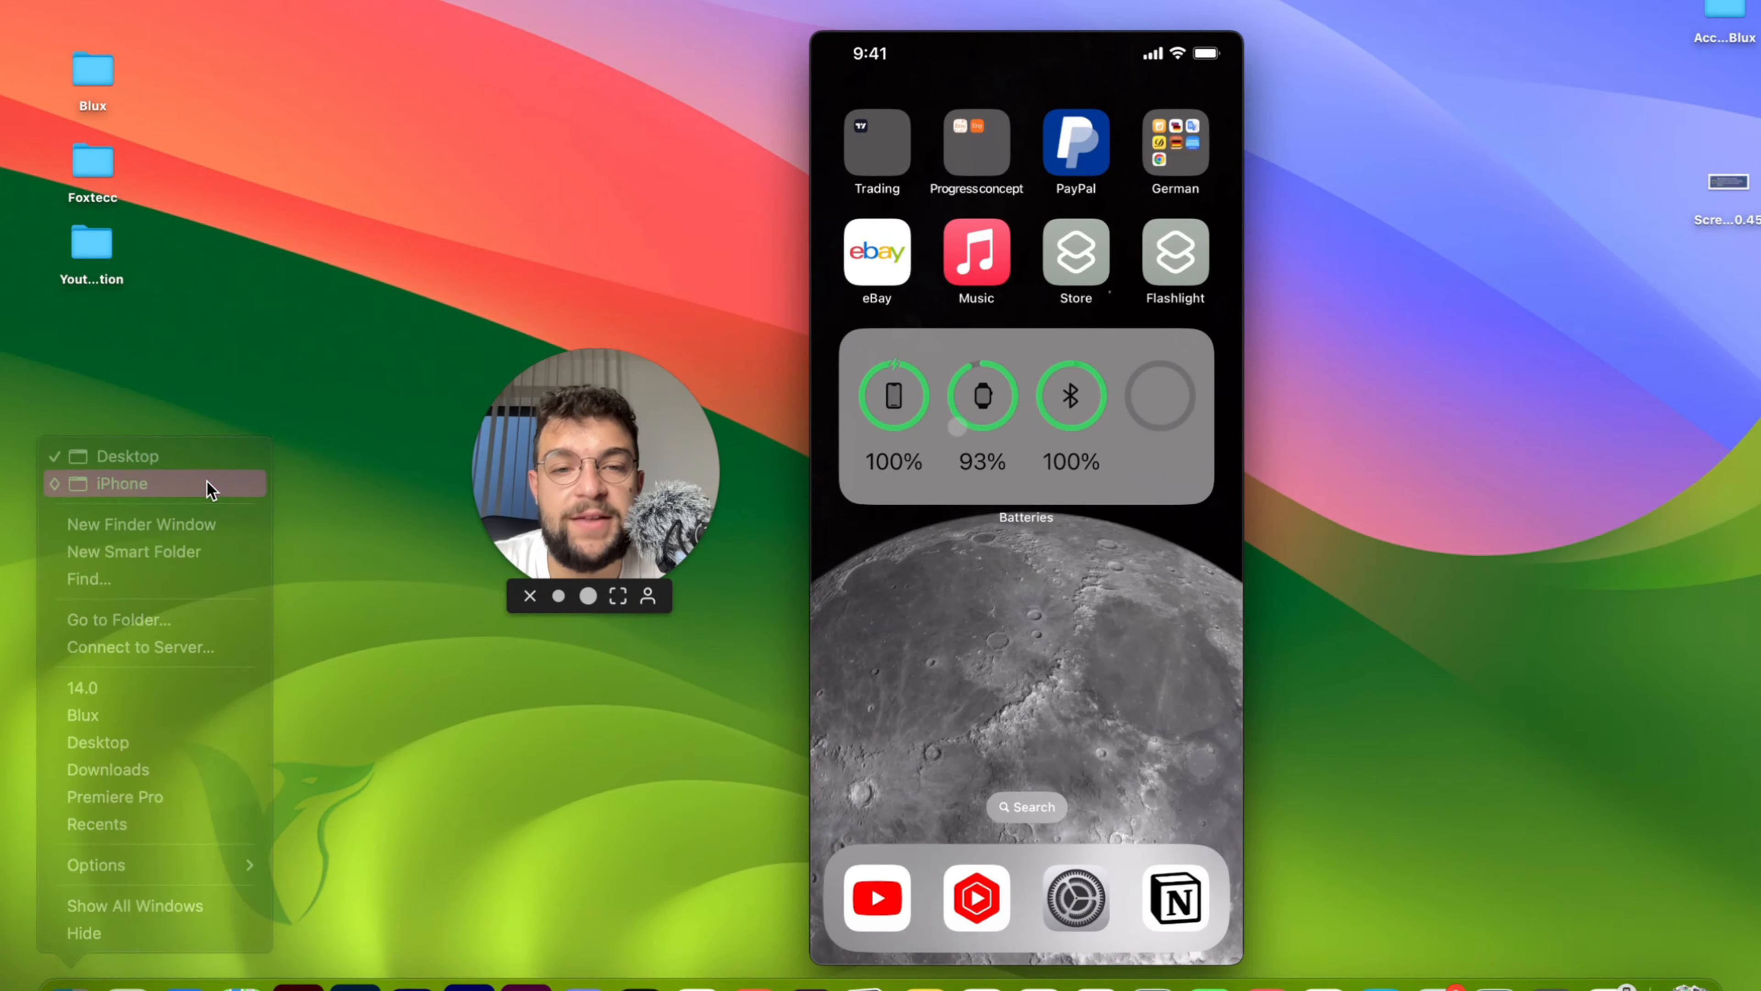
Show the connected iPhone's General overview in Finder with backup, storage and Sync options
left_click(121, 484)
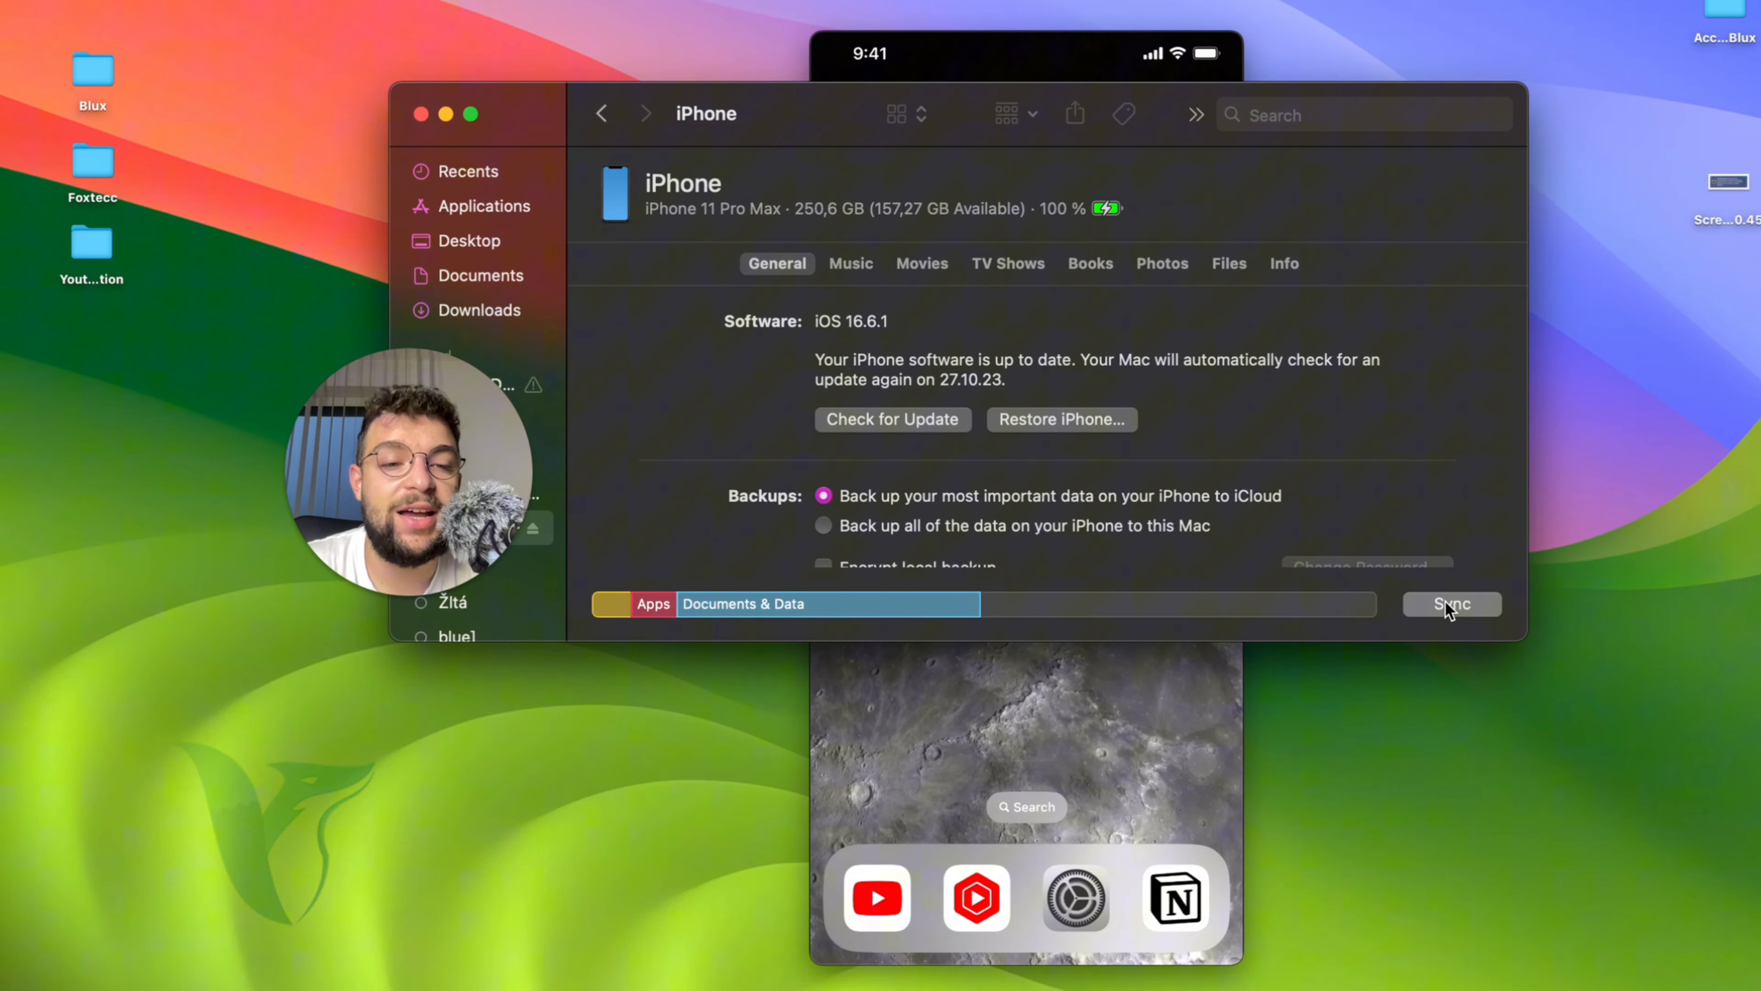
scroll("down", 3)
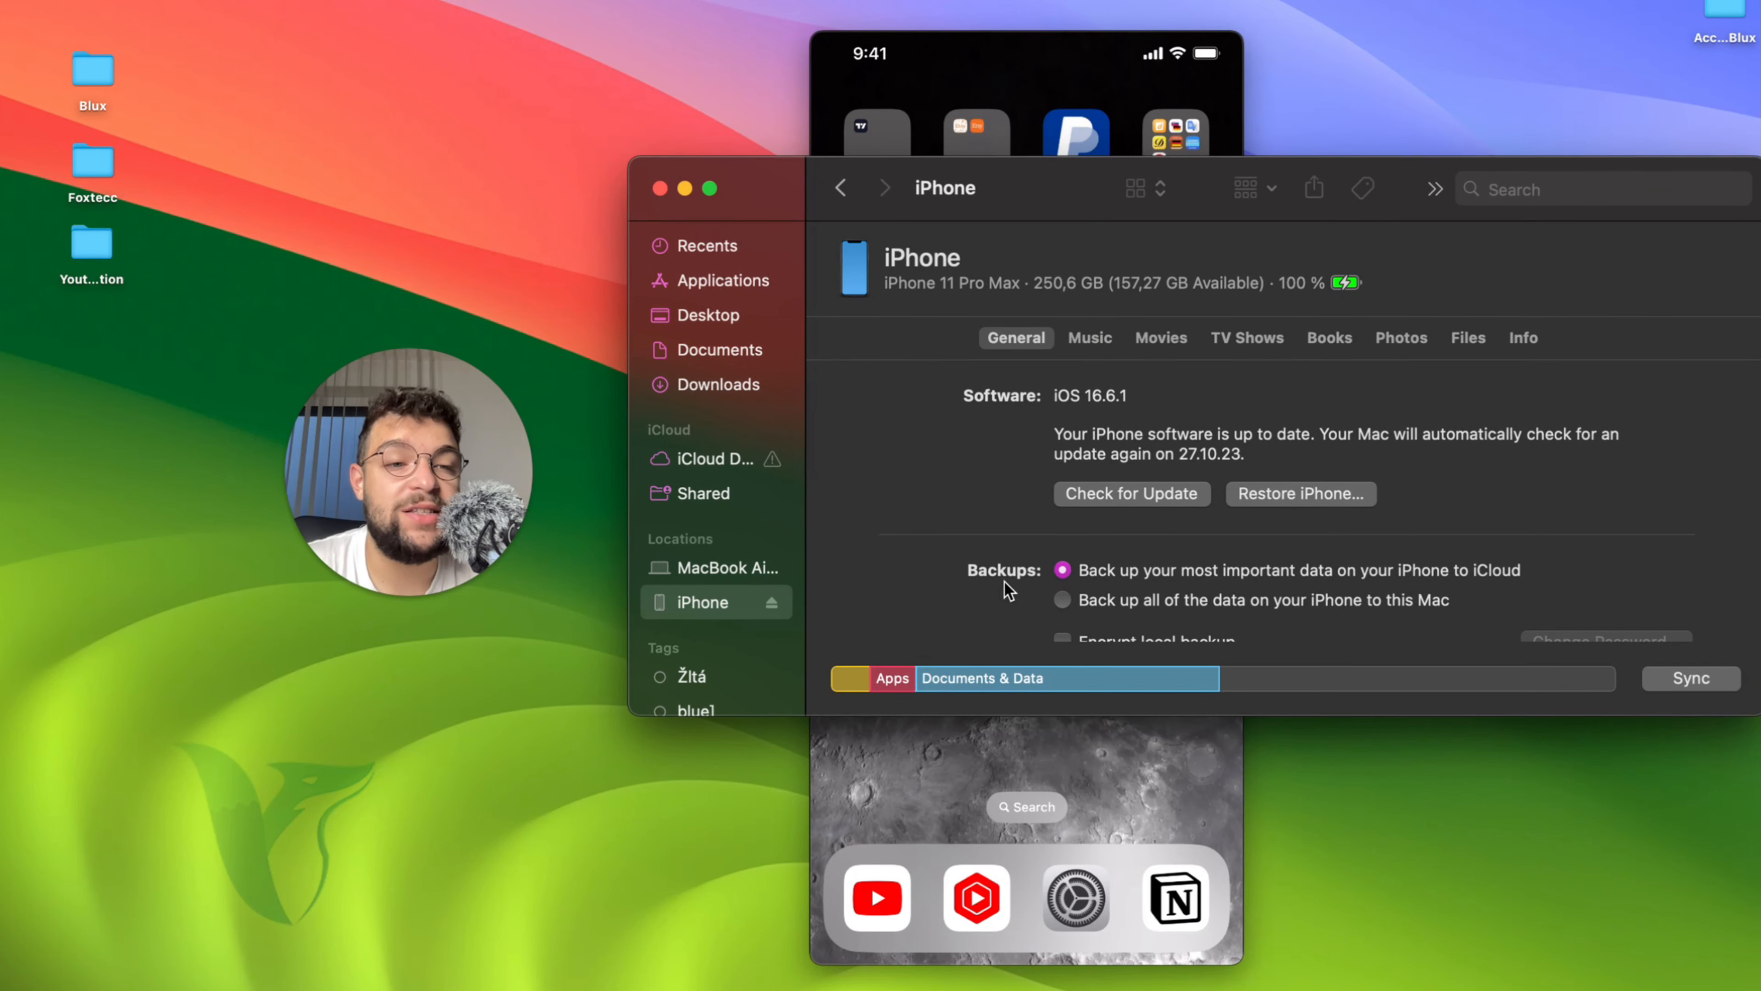
mouse_move(1347, 402)
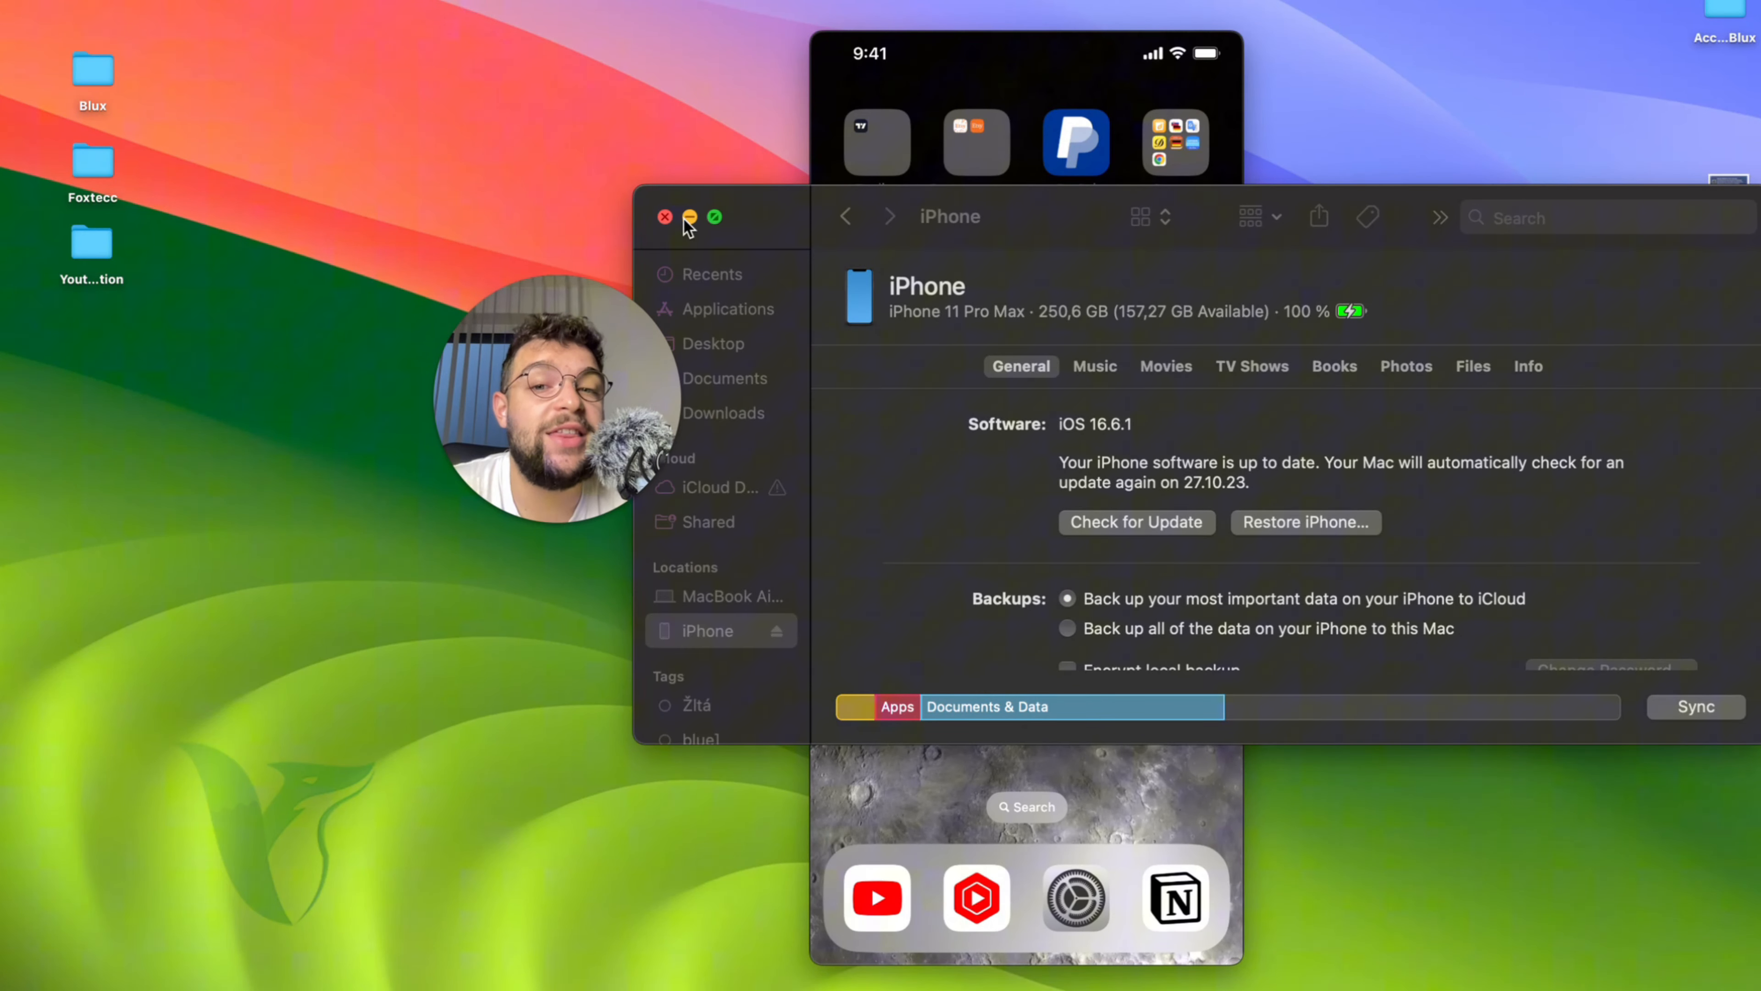
Browse the Foxtecc classroom and community feed on Skool, then hide the browser to show the desktop
left_click(662, 217)
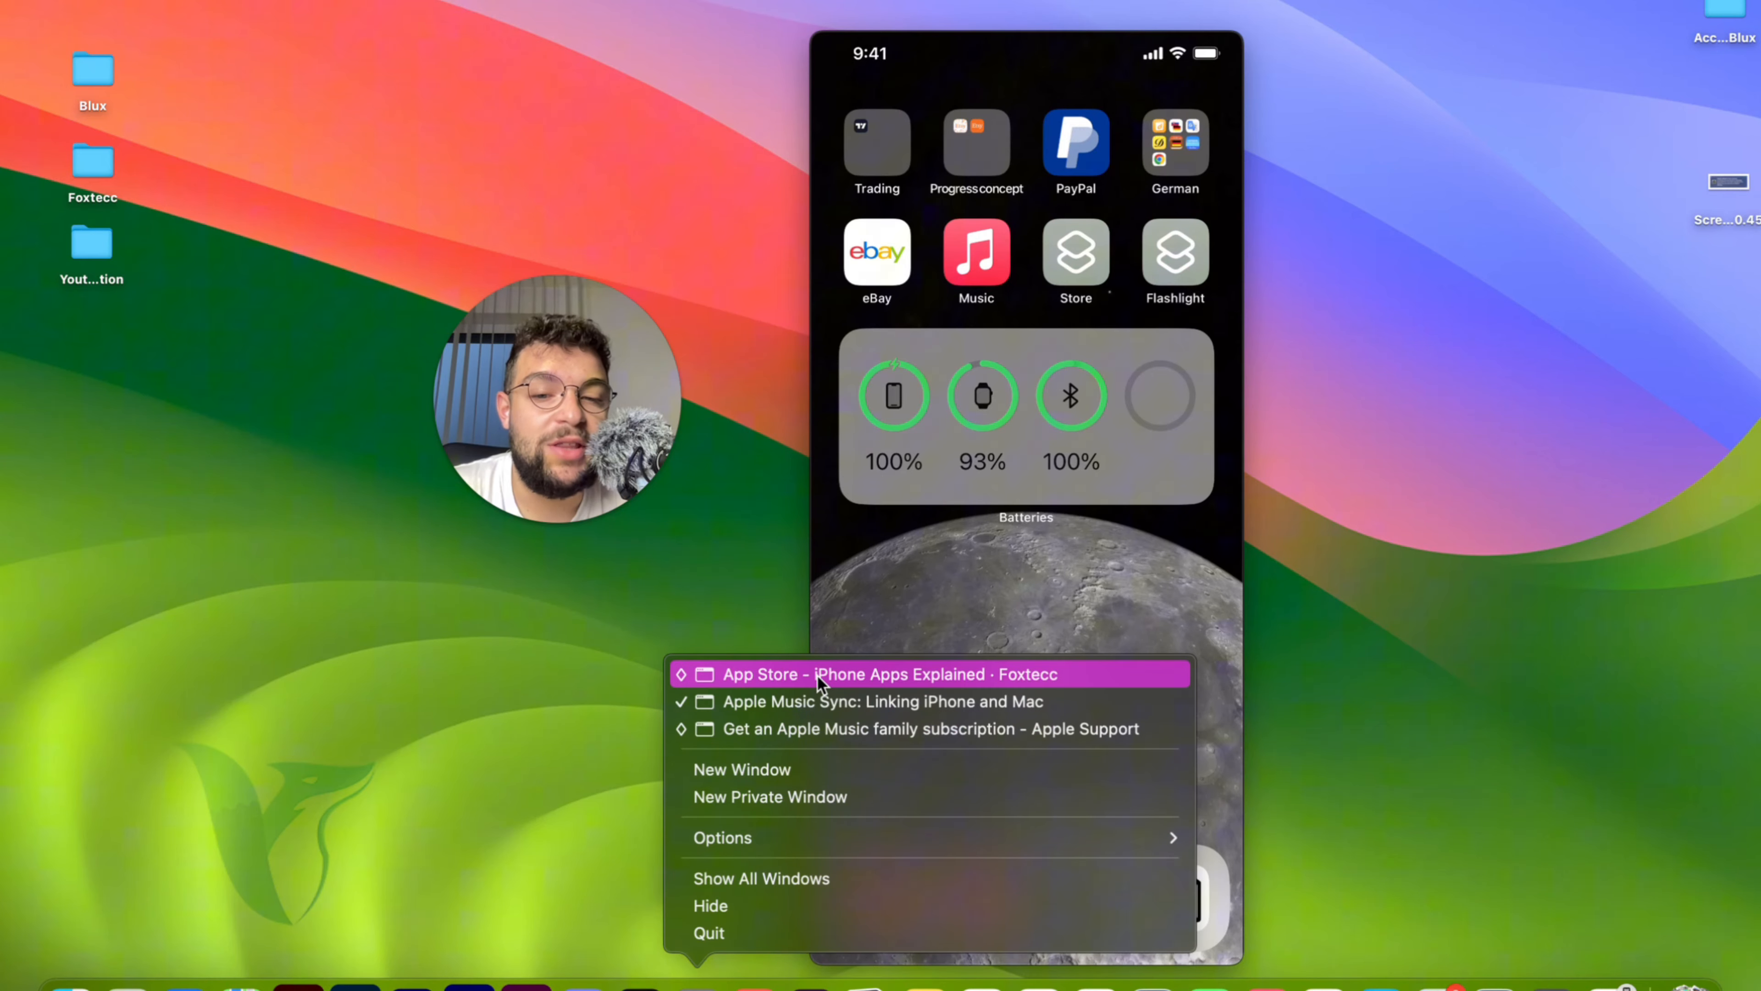
left_click(874, 675)
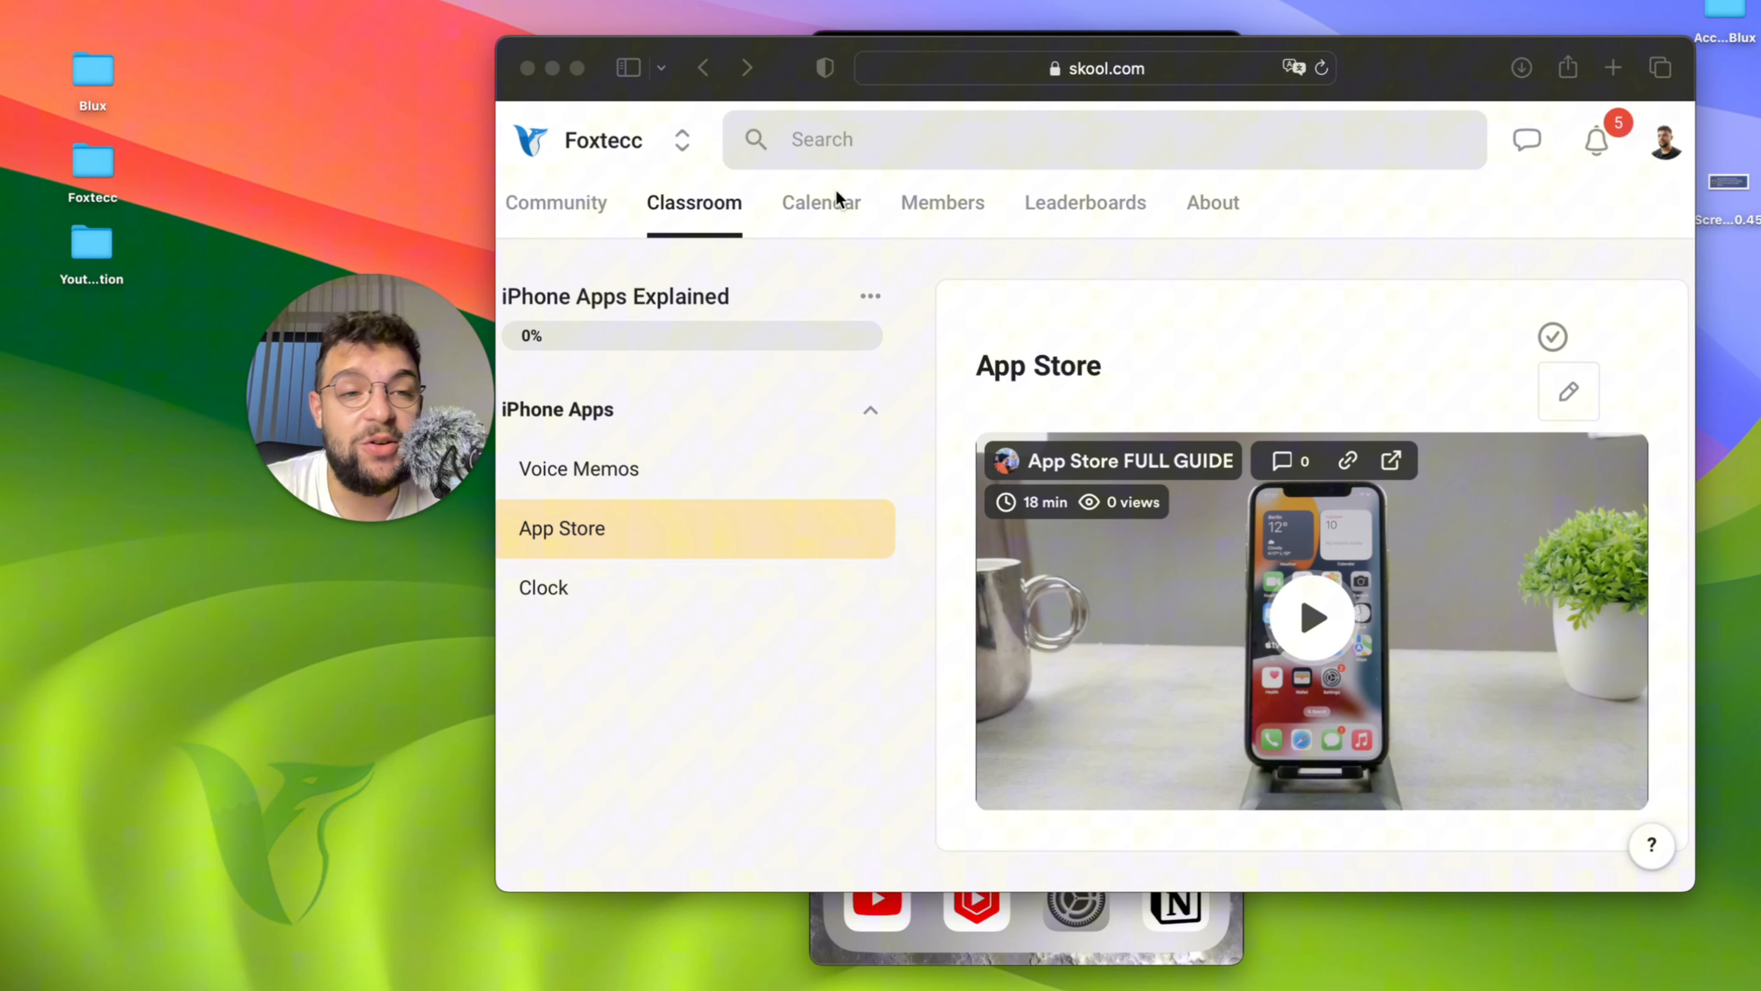
left_click(556, 201)
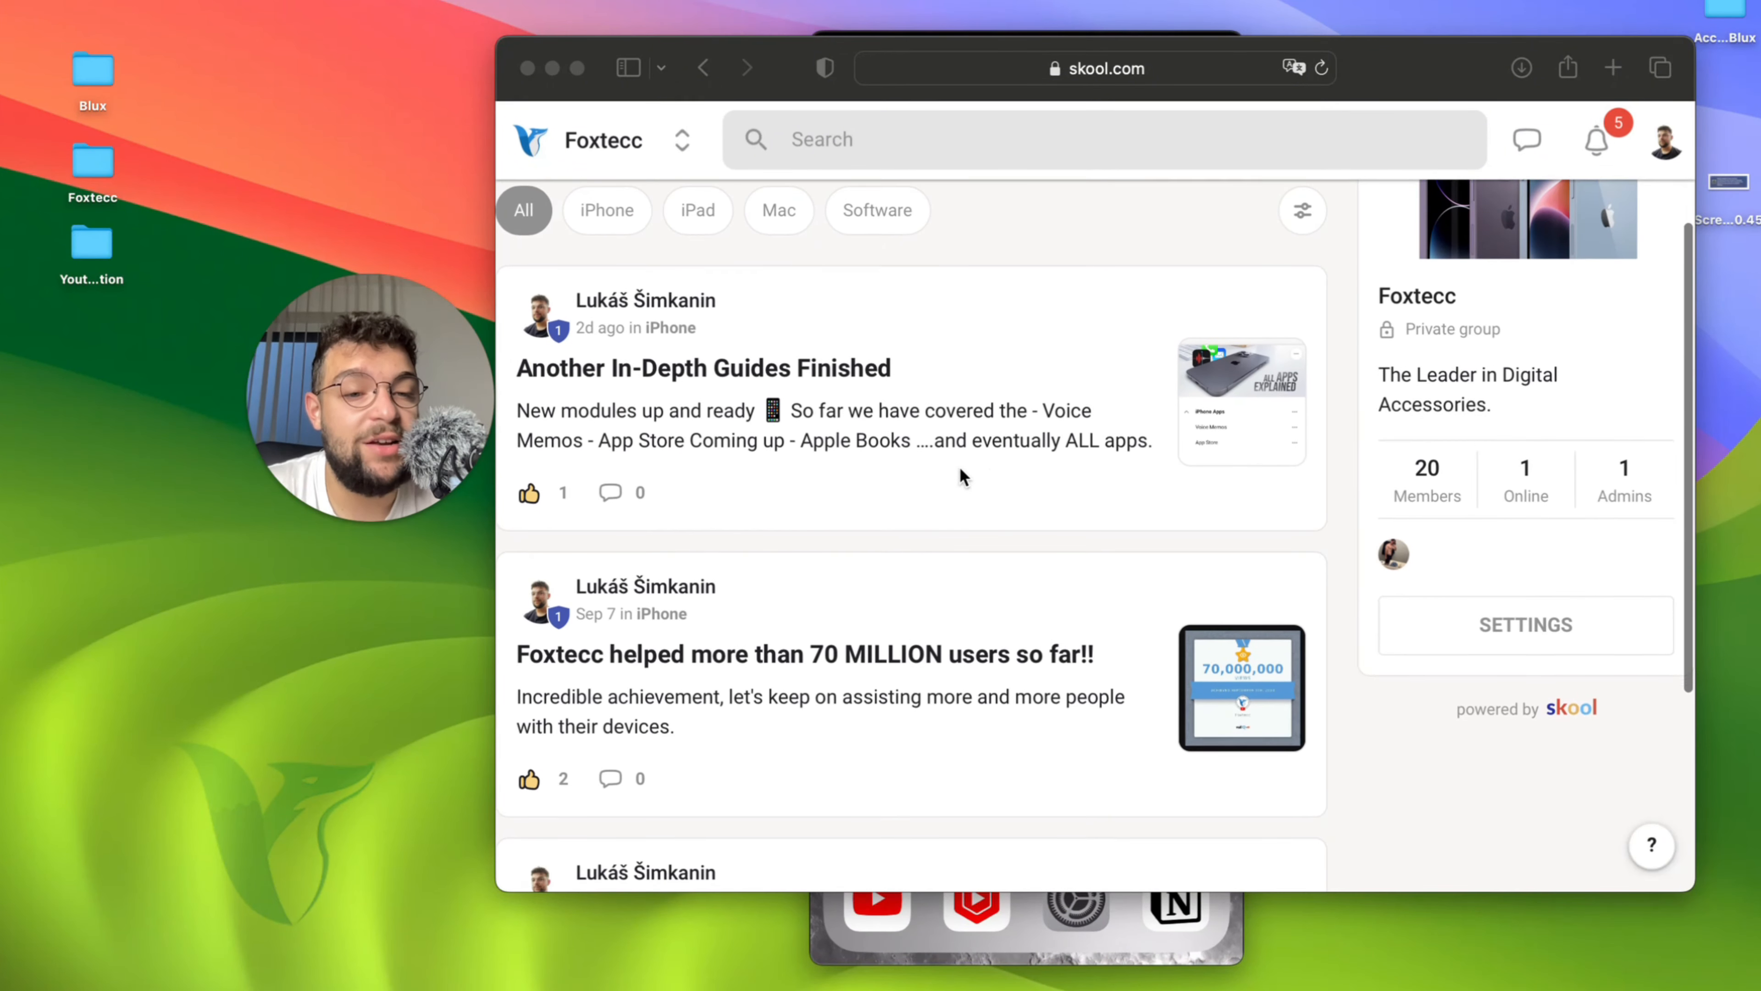
scroll("down", 3)
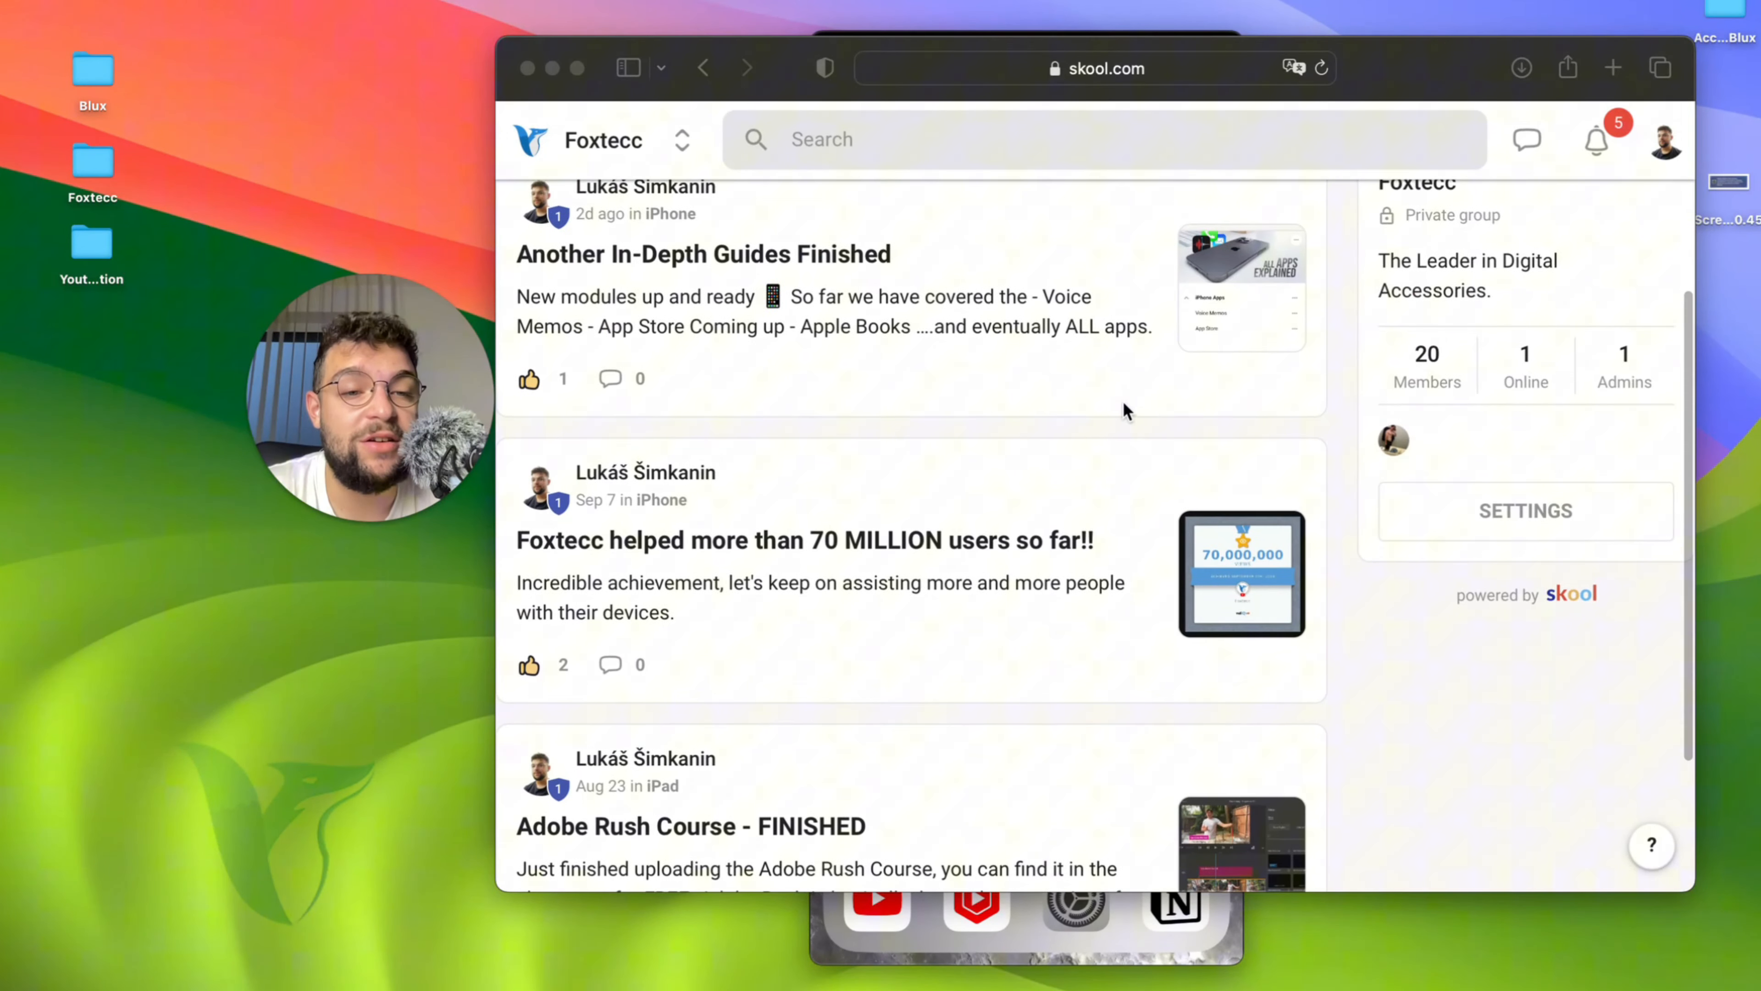
scroll("up", 3)
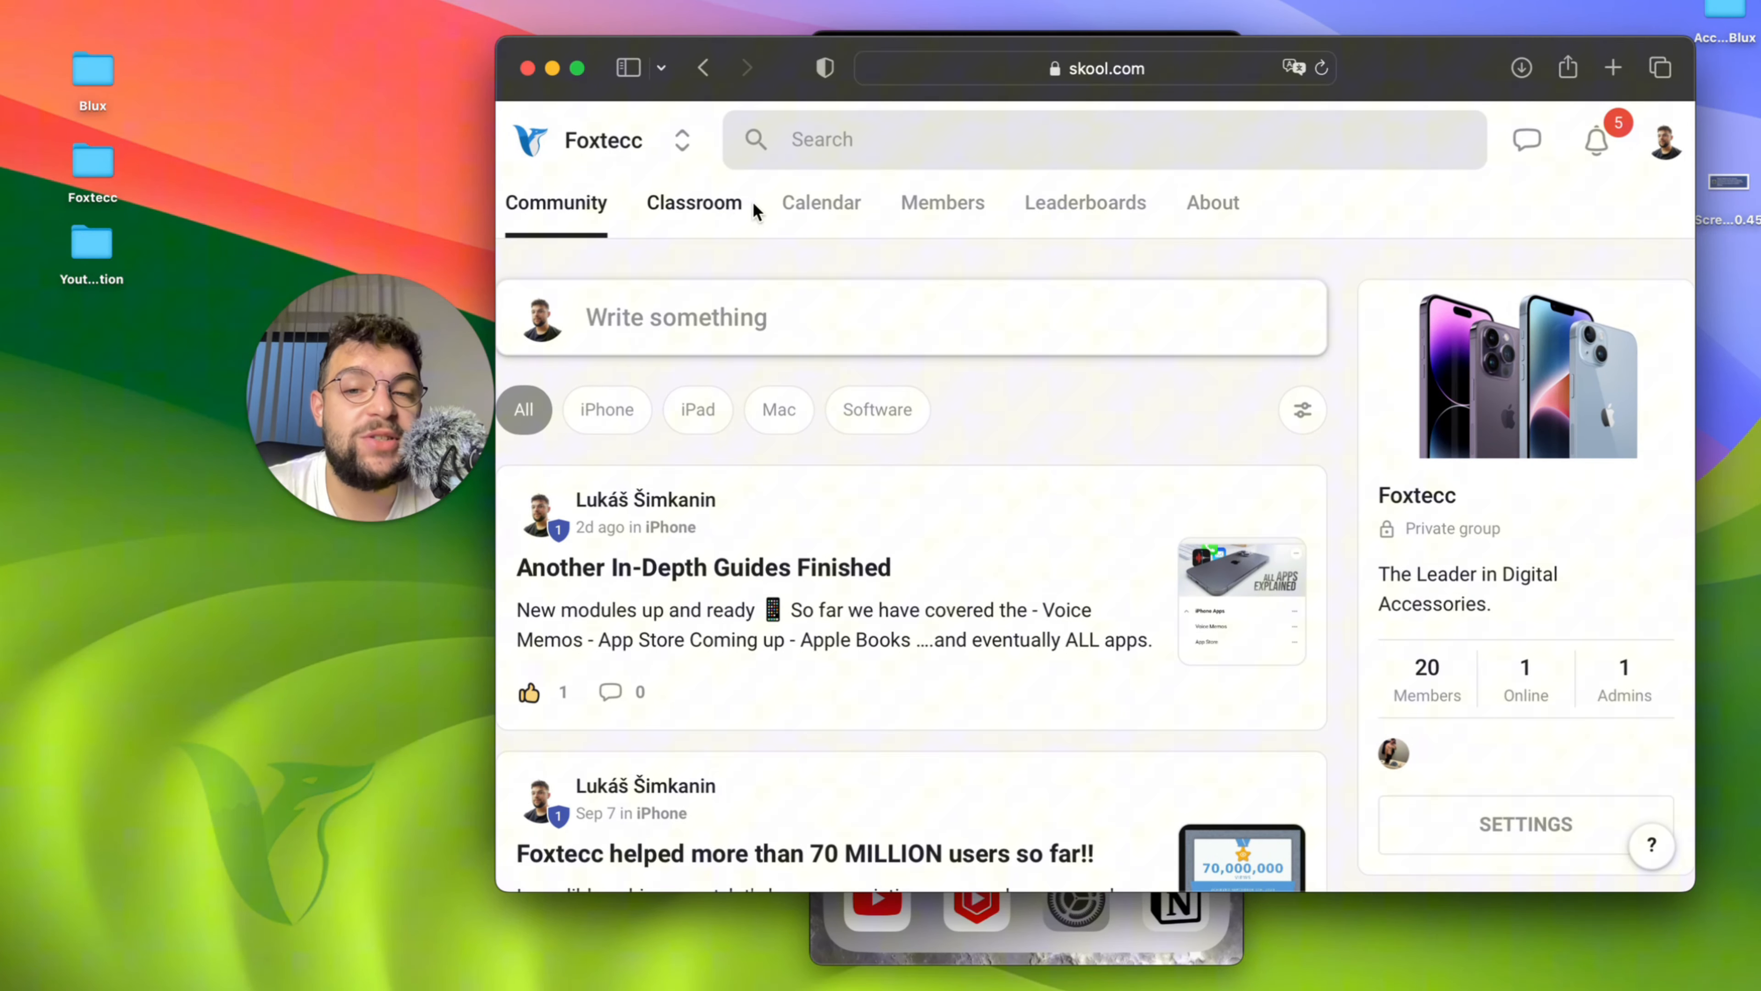
left_click(694, 202)
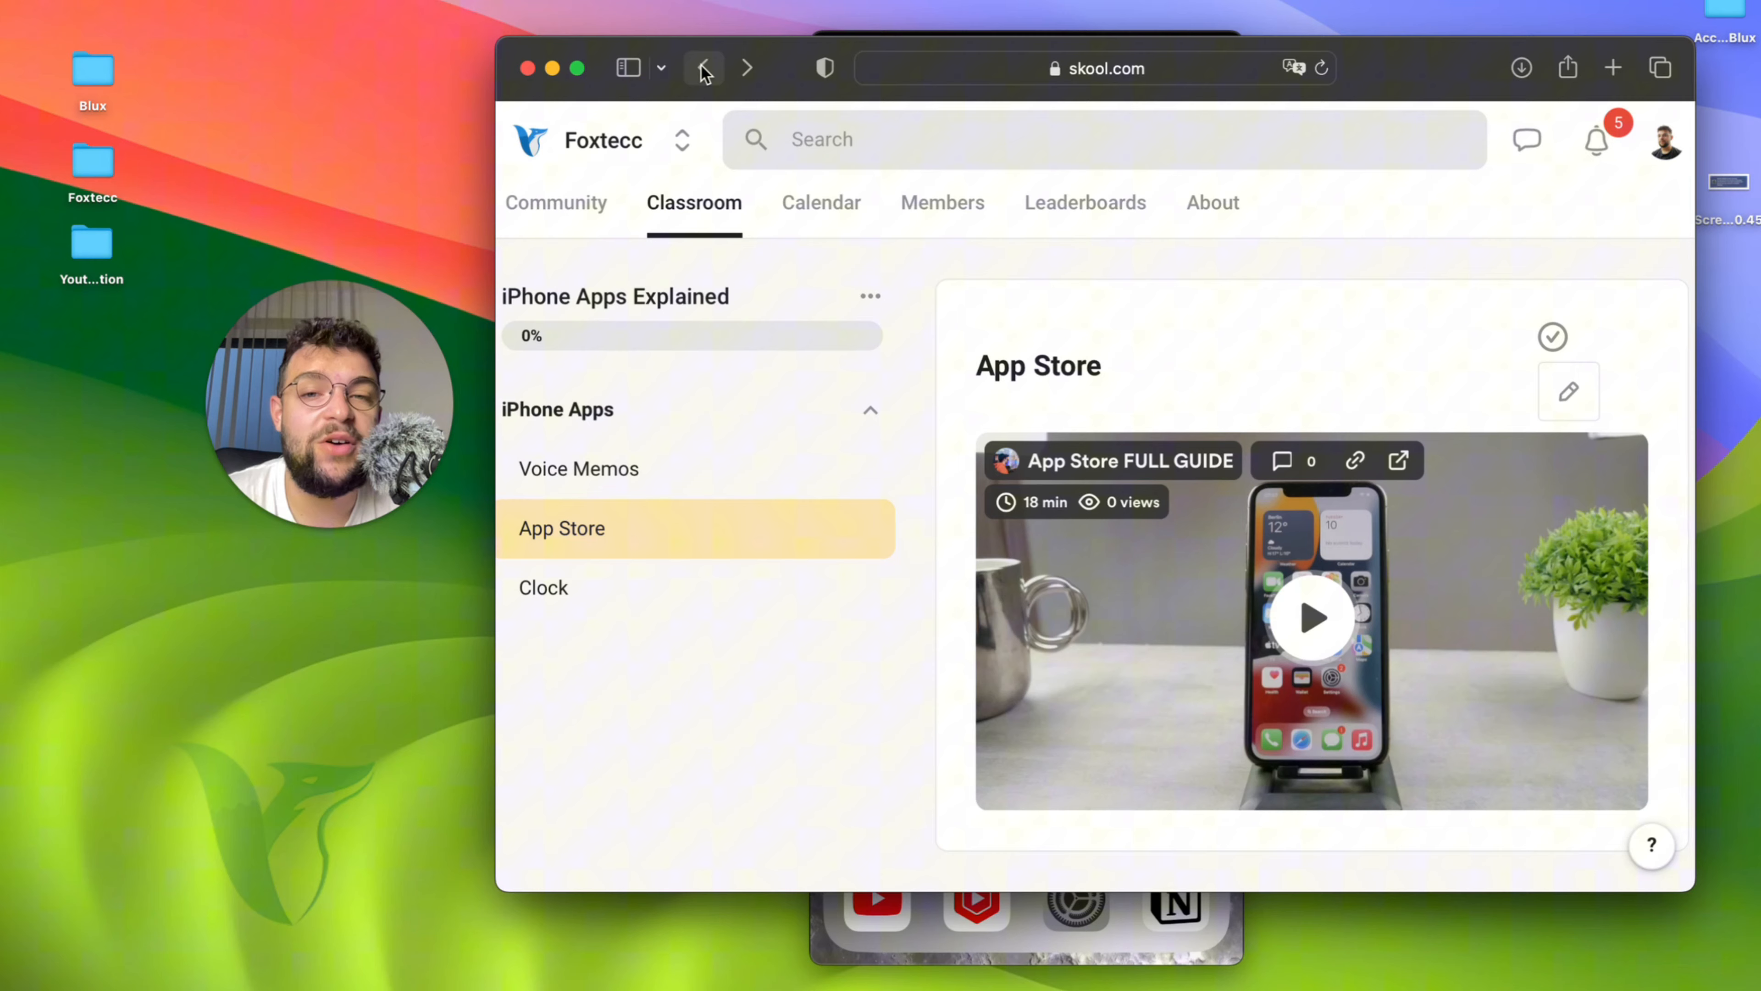
left_click(702, 67)
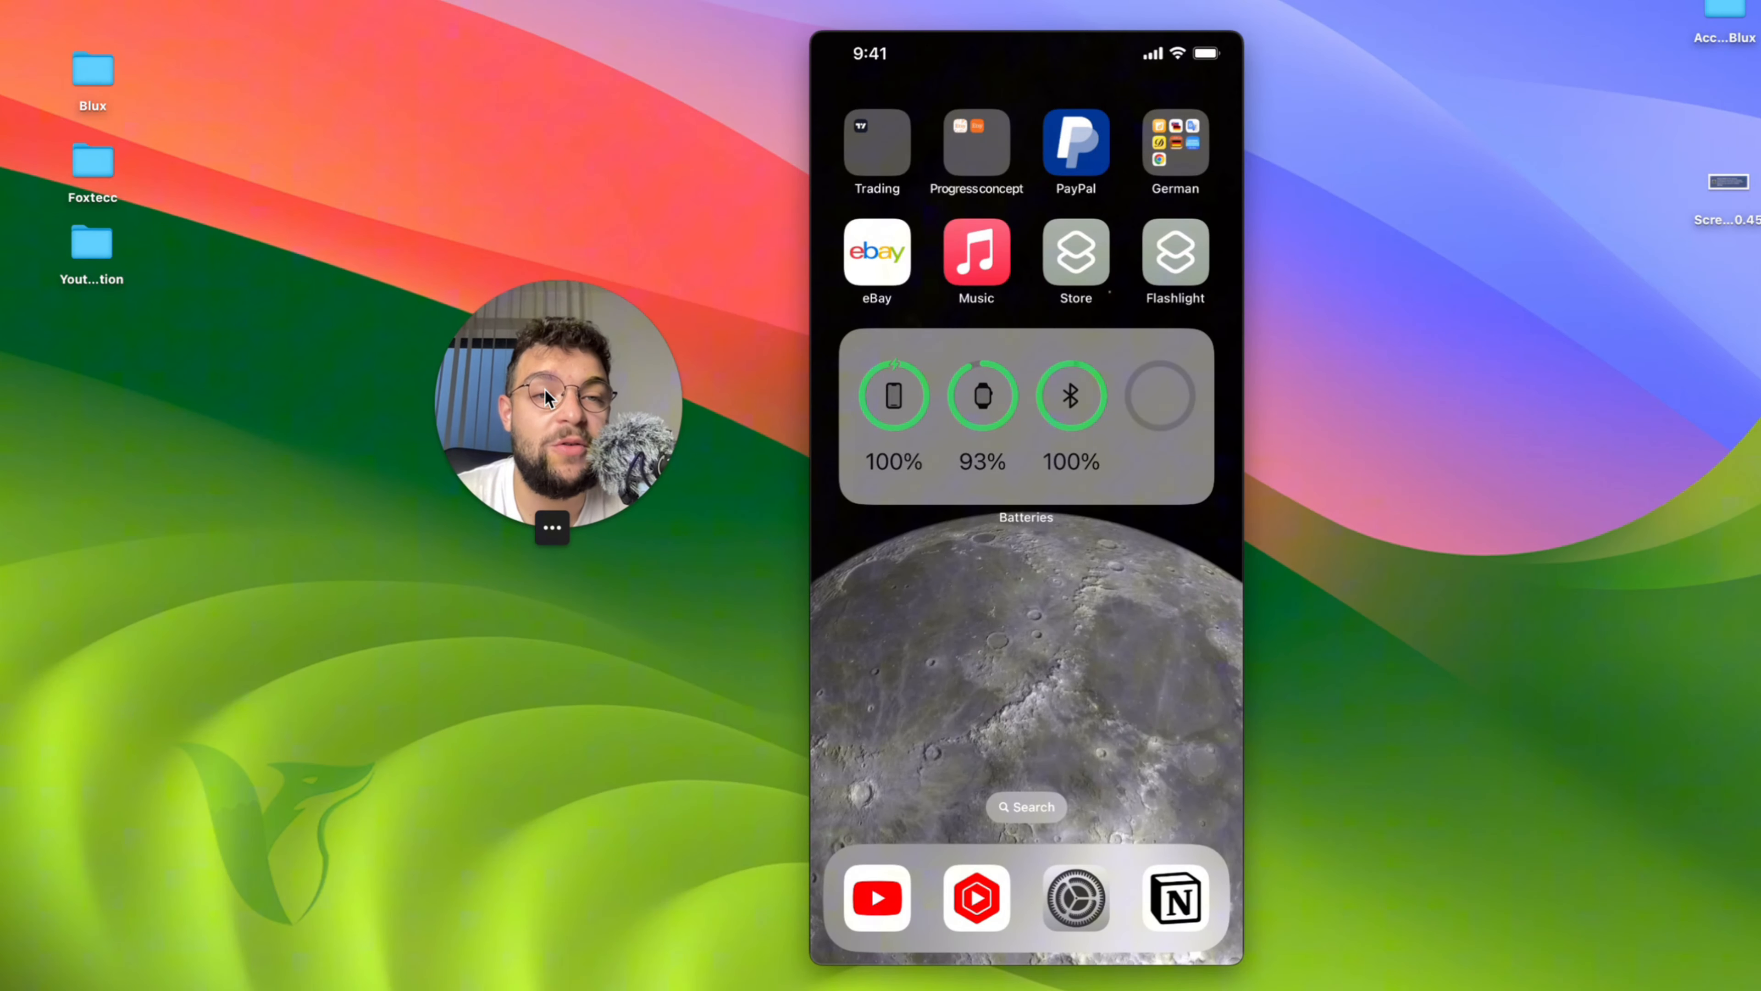
mouse_move(685, 441)
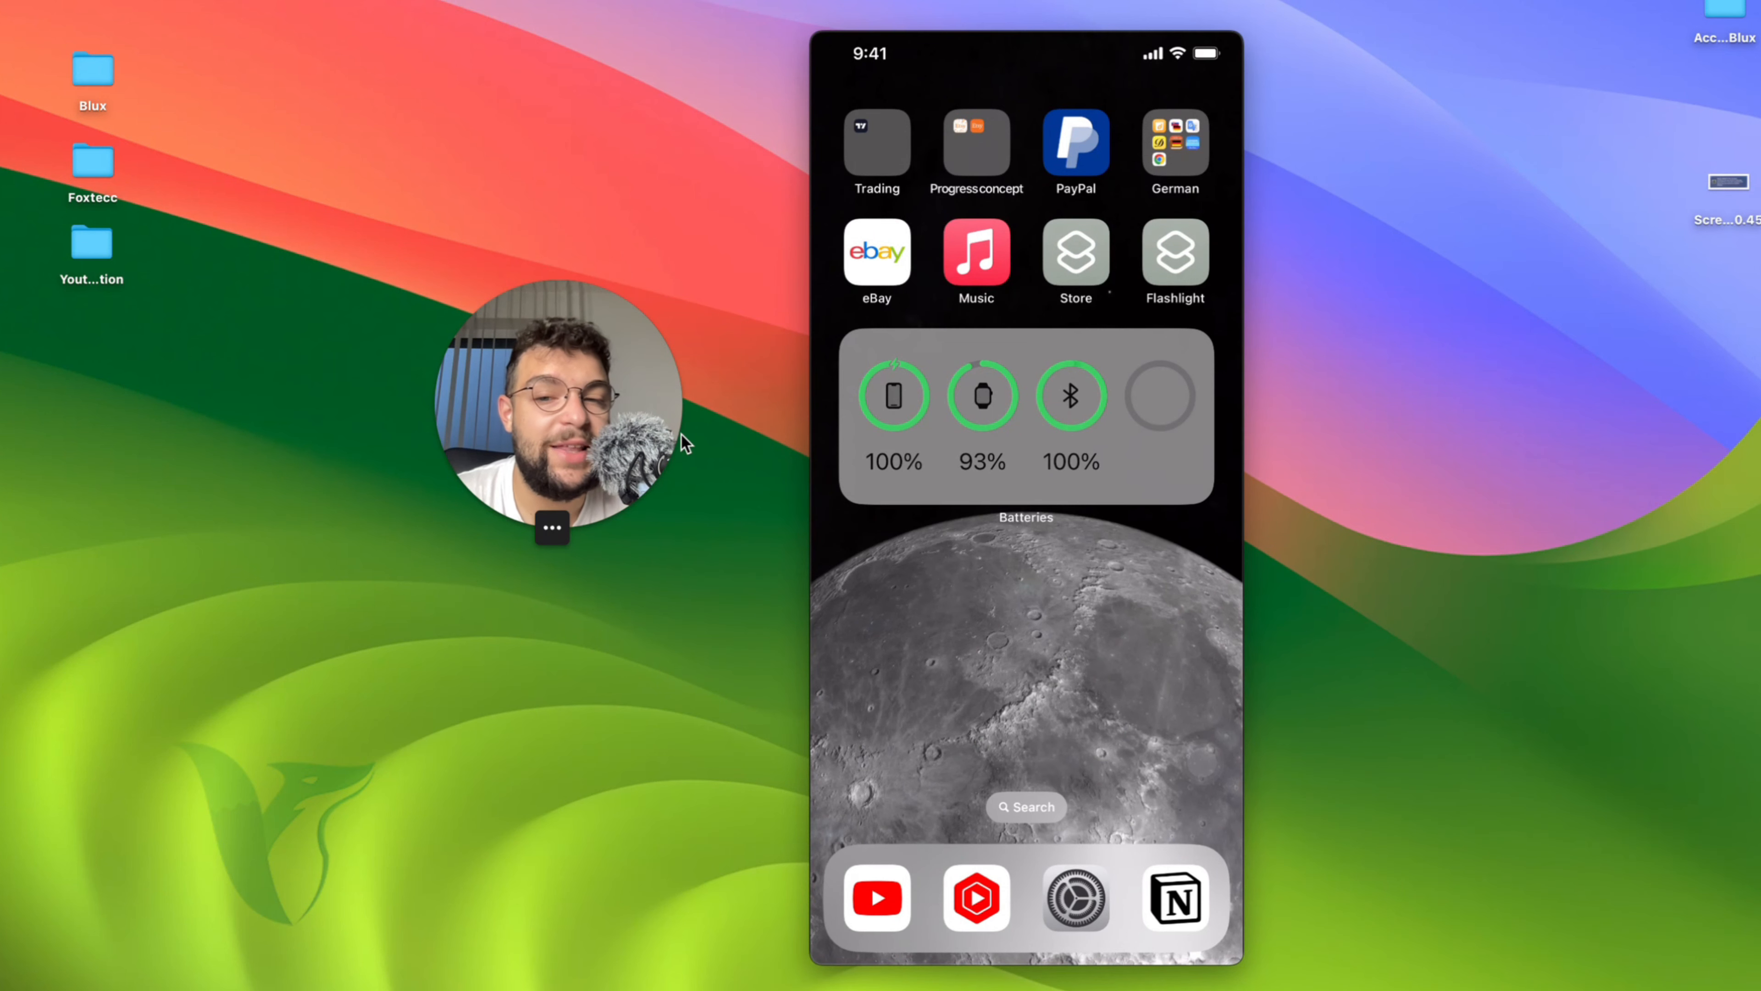